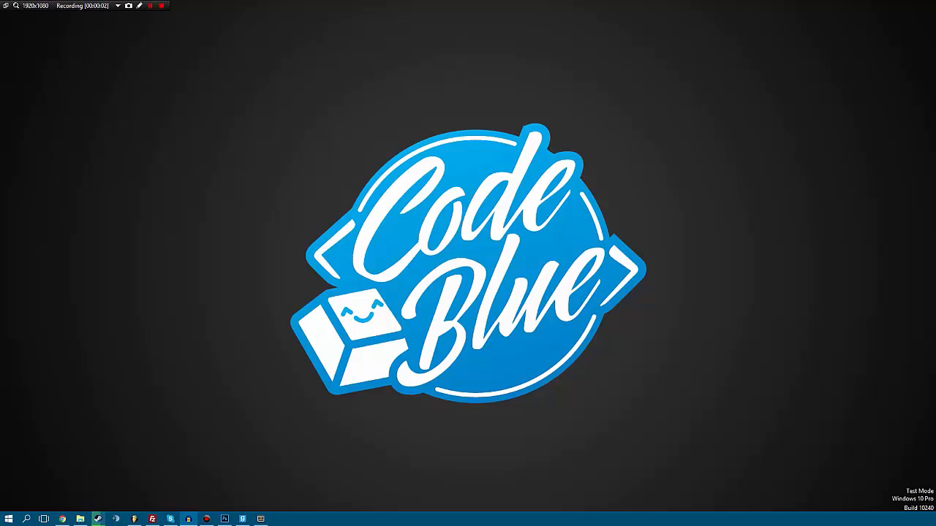
pyautogui.moveTo(715, 160)
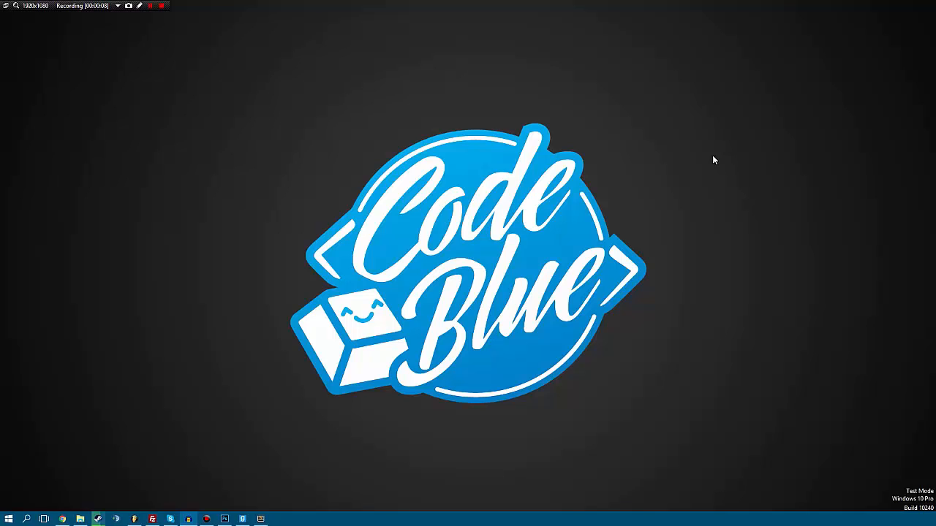
pyautogui.moveTo(225, 508)
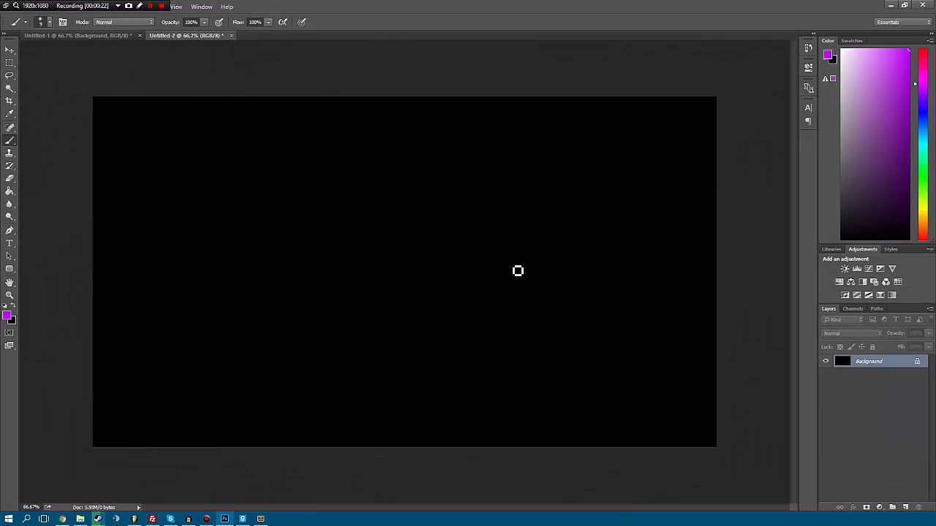
pyautogui.moveTo(208, 196)
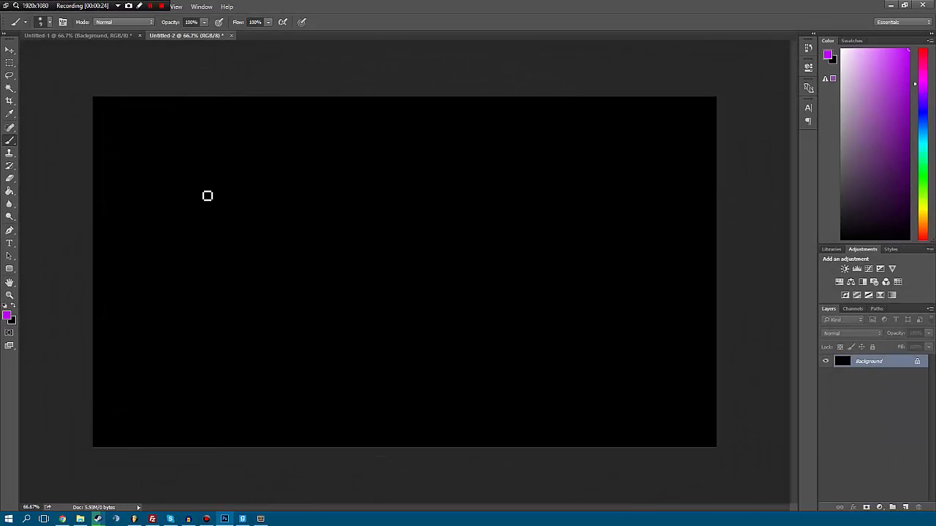
pyautogui.moveTo(181, 200)
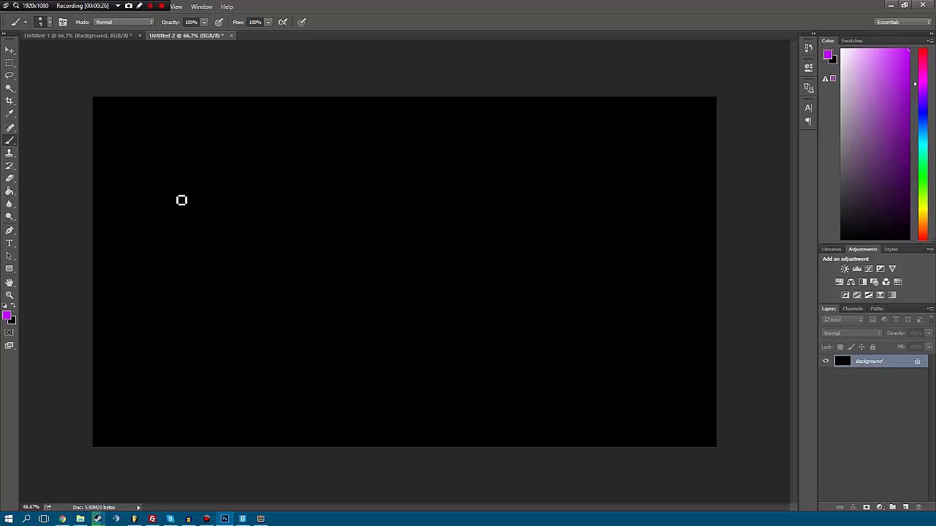
pyautogui.moveTo(169, 156)
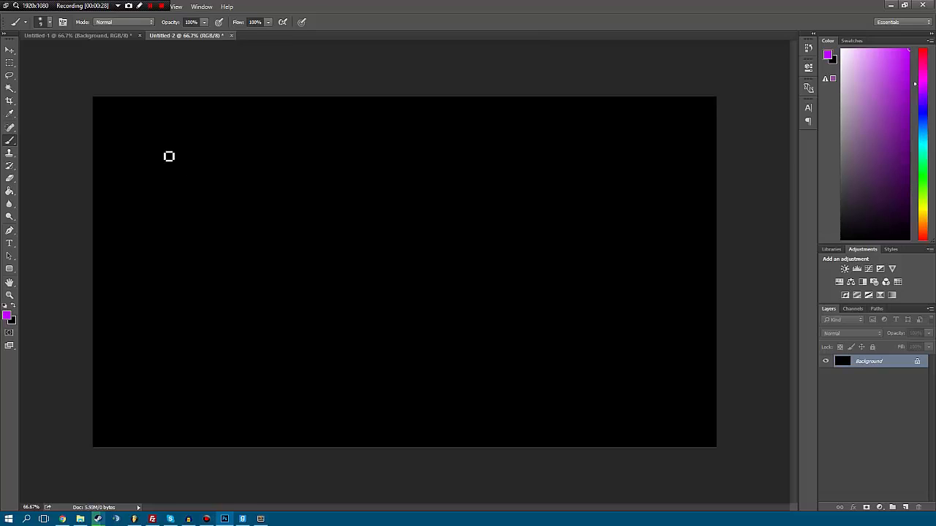
pyautogui.moveTo(155, 164)
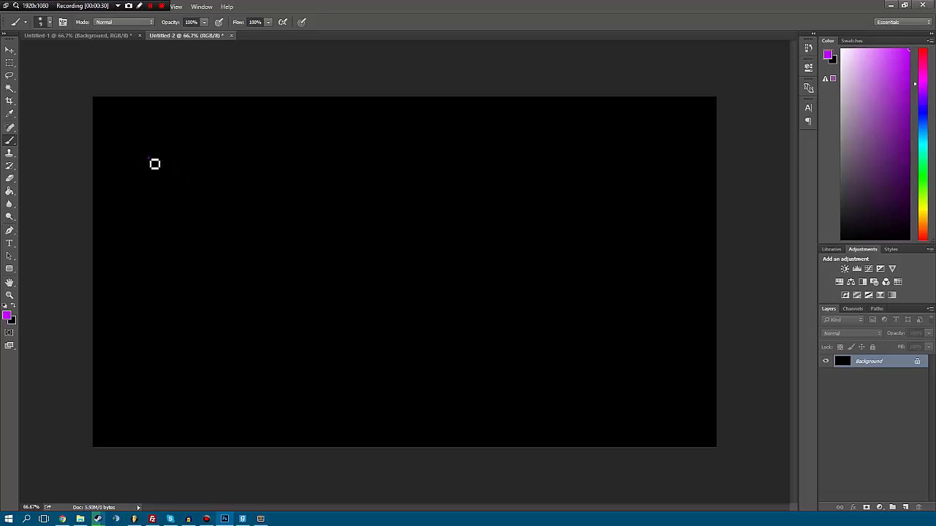
# Step: Draw a pink horizontal number line labelled 0 and 10 above, 0 and 1 below
pyautogui.moveTo(154, 164); pyautogui.dragTo(616, 159)
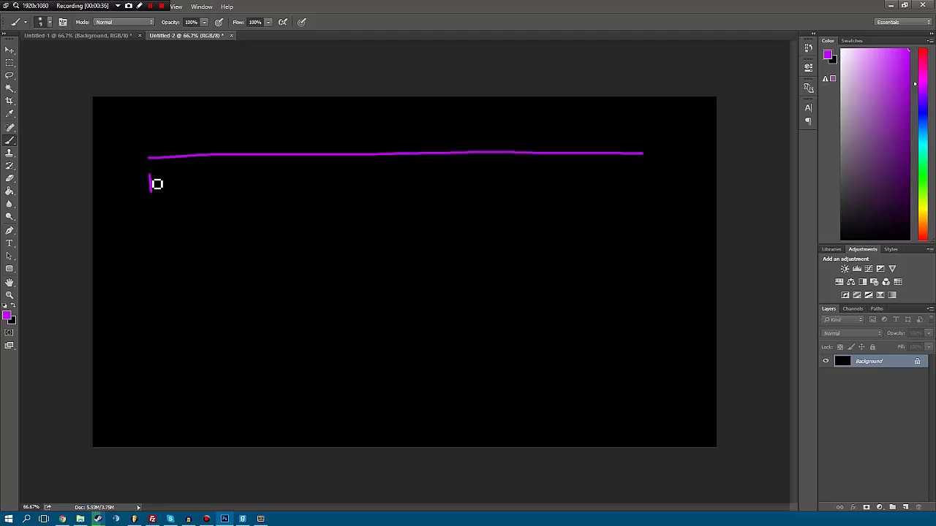
pyautogui.moveTo(155, 189); pyautogui.dragTo(156, 179)
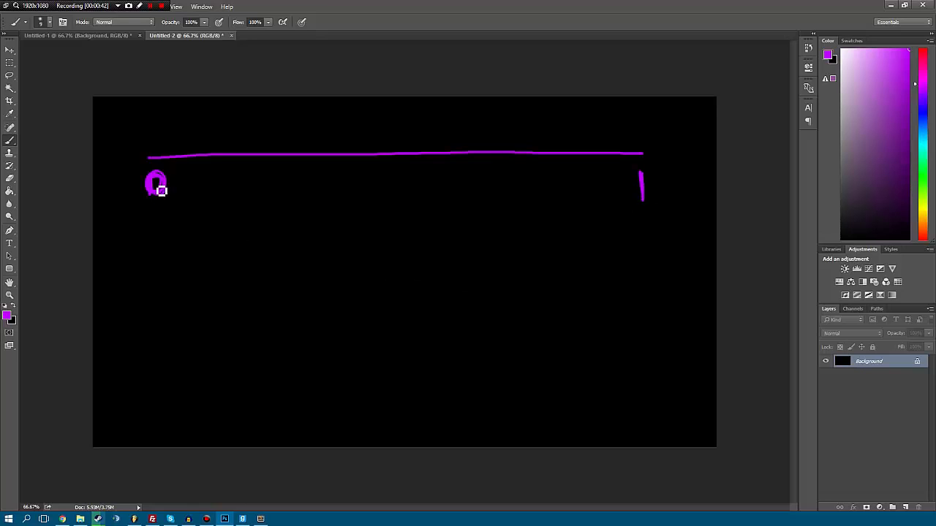
pyautogui.moveTo(164, 180)
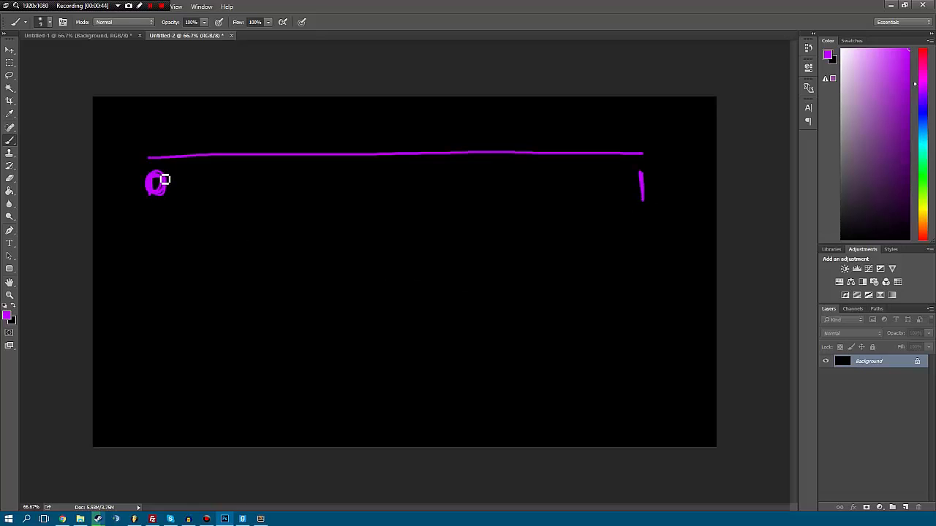
pyautogui.moveTo(169, 132)
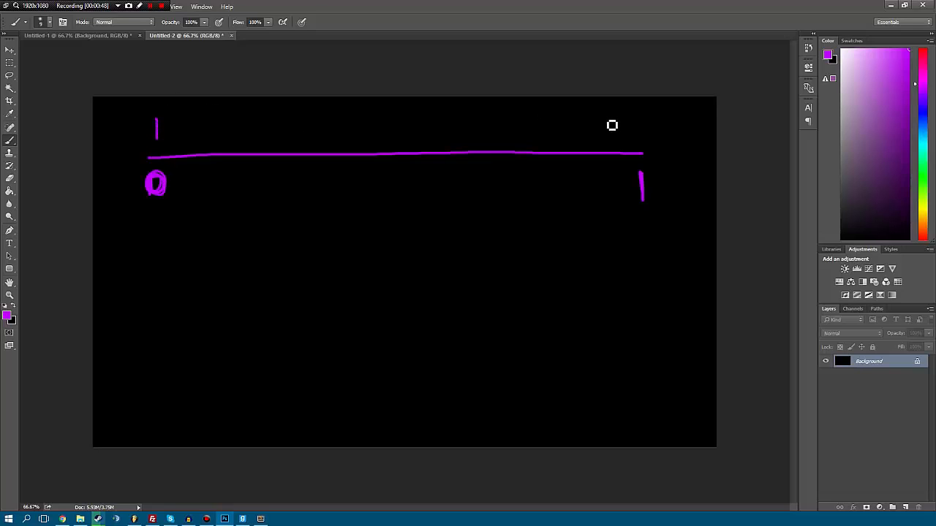
pyautogui.moveTo(614, 132); pyautogui.dragTo(643, 139)
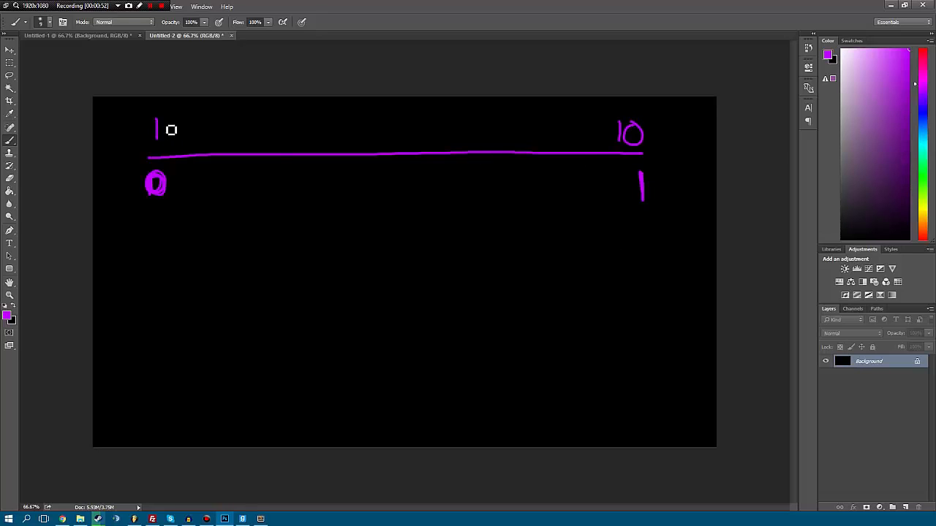
pyautogui.moveTo(155, 142); pyautogui.dragTo(168, 125)
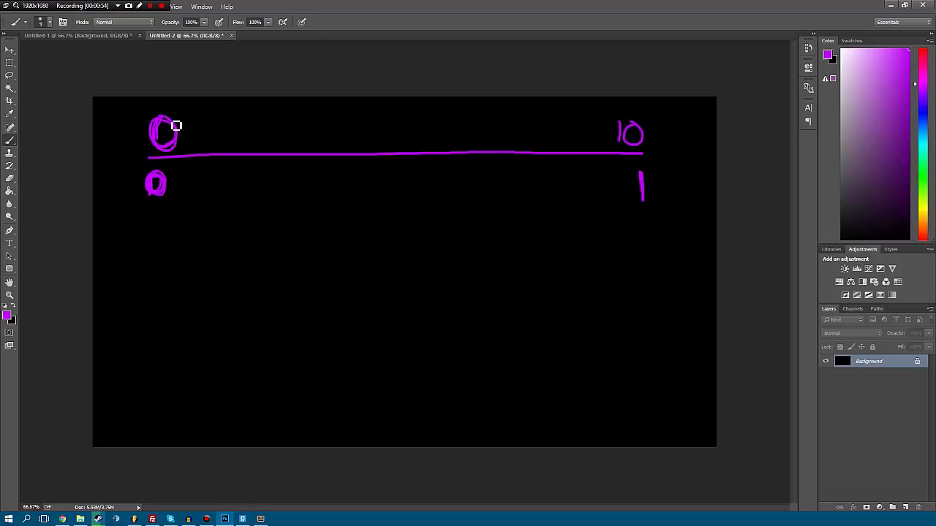
pyautogui.moveTo(667, 236)
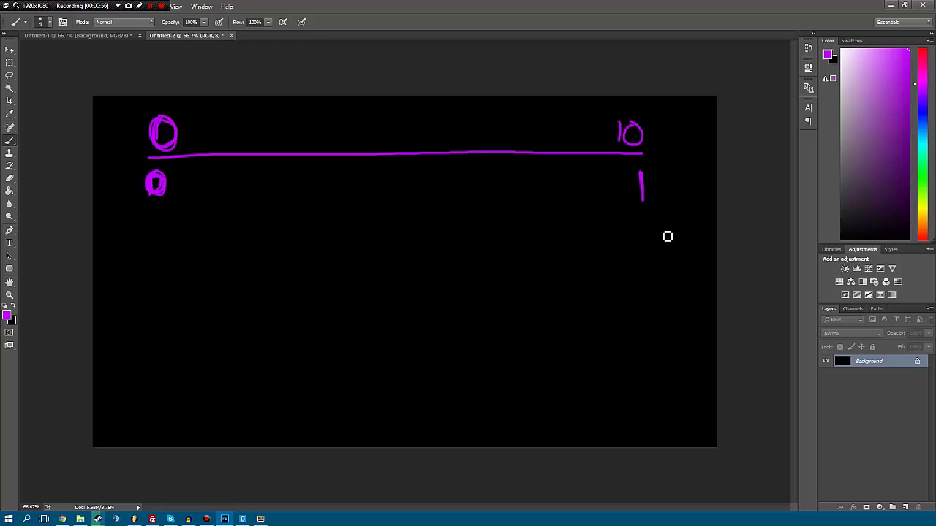
pyautogui.moveTo(651, 212)
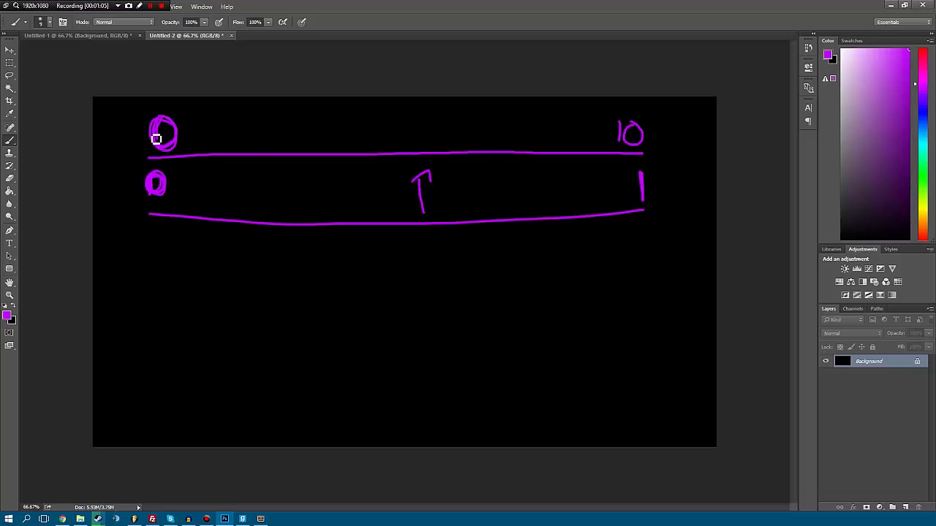
pyautogui.moveTo(168, 127)
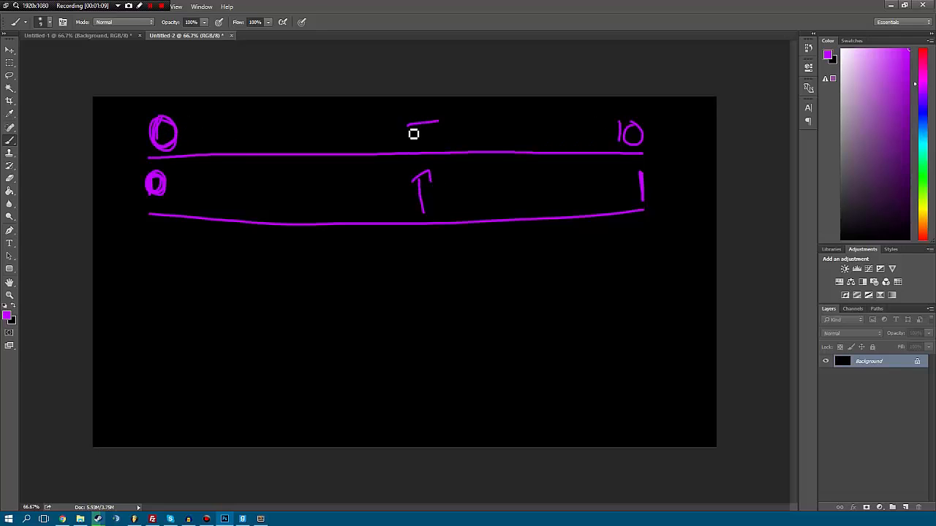
# Step: Mark 5 at the midpoint and 0.75 with an arrow up to its matching value
pyautogui.moveTo(413, 124); pyautogui.dragTo(424, 146)
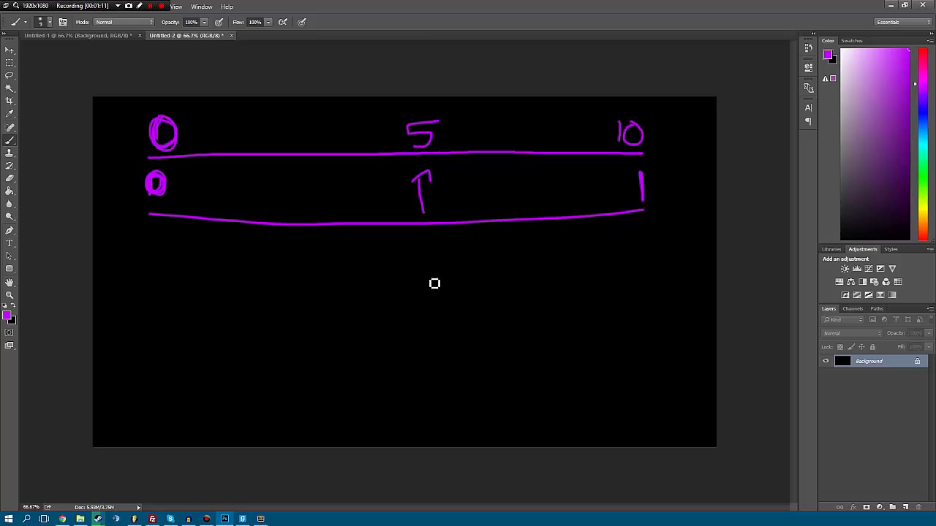
pyautogui.moveTo(525, 270)
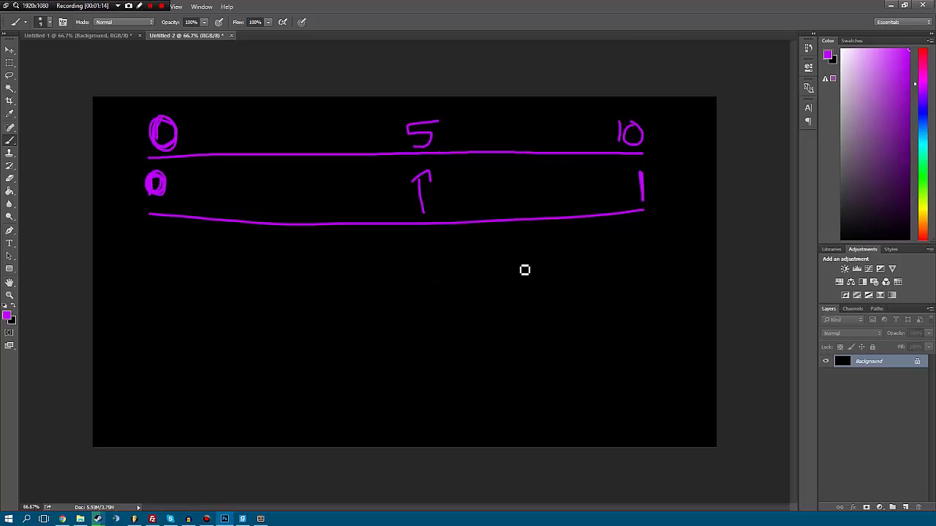
pyautogui.moveTo(498, 267); pyautogui.dragTo(556, 271)
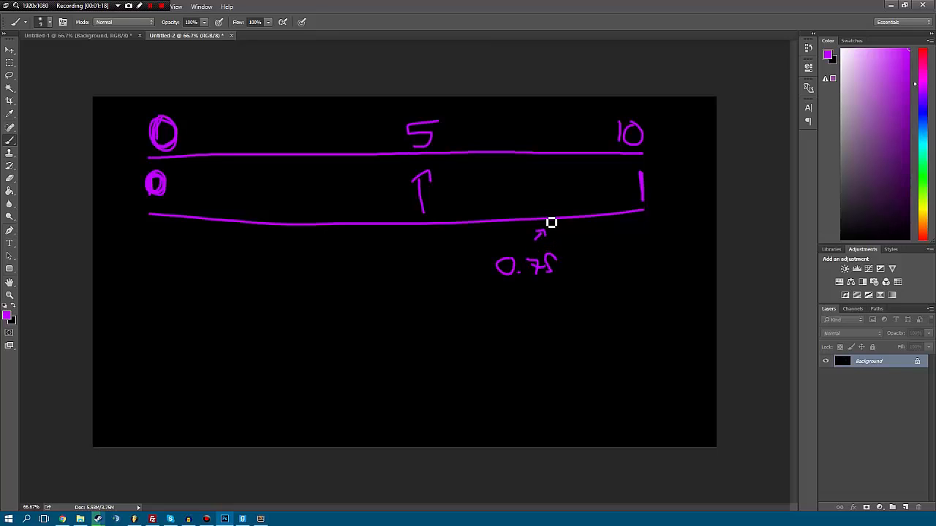
pyautogui.moveTo(545, 176); pyautogui.dragTo(552, 223)
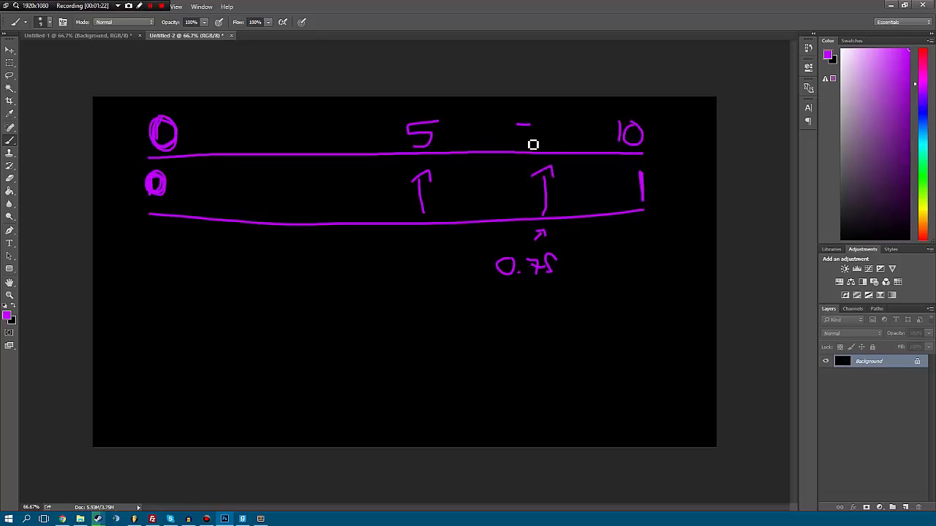
pyautogui.moveTo(521, 135); pyautogui.dragTo(563, 135)
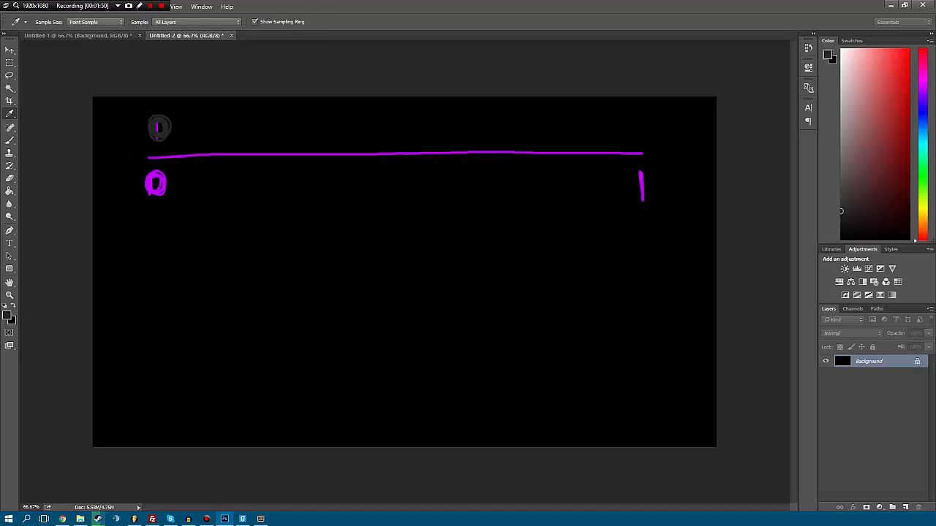
# Step: Pick pink again and write 10 above the line's midpoint
pyautogui.click(10, 113)
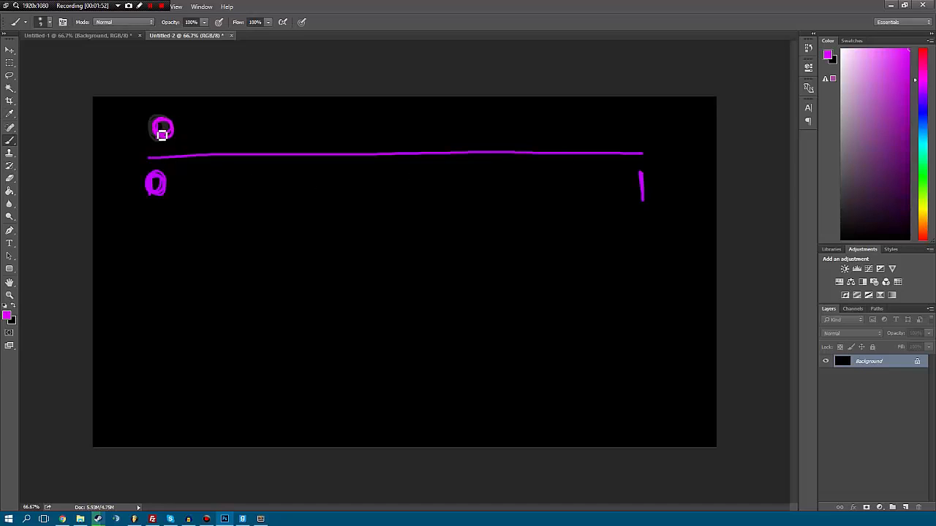
pyautogui.moveTo(634, 132)
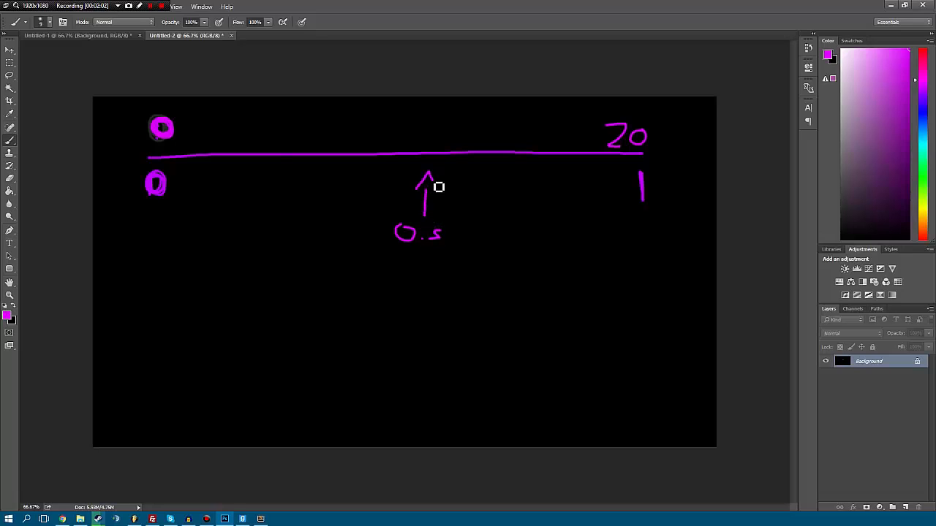
pyautogui.moveTo(413, 128); pyautogui.dragTo(435, 146)
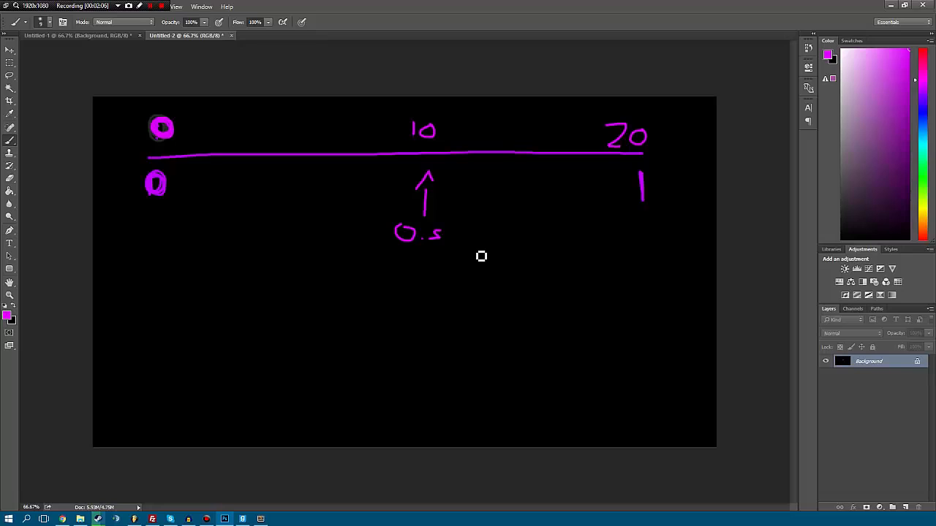
pyautogui.moveTo(455, 252)
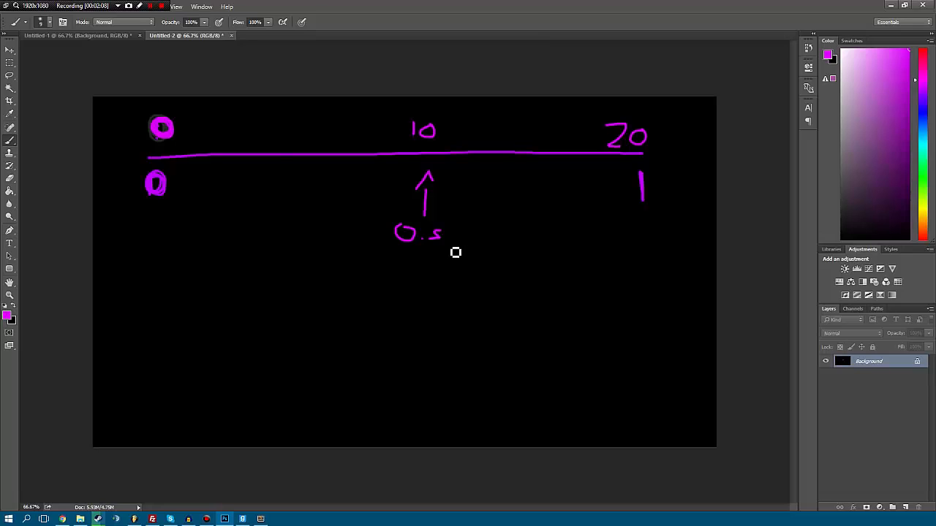
pyautogui.moveTo(234, 246)
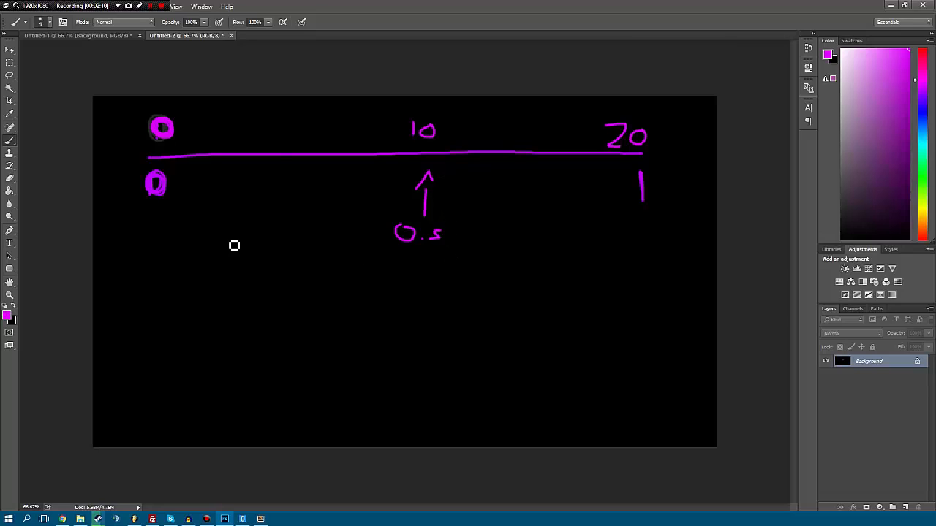
pyautogui.moveTo(158, 324)
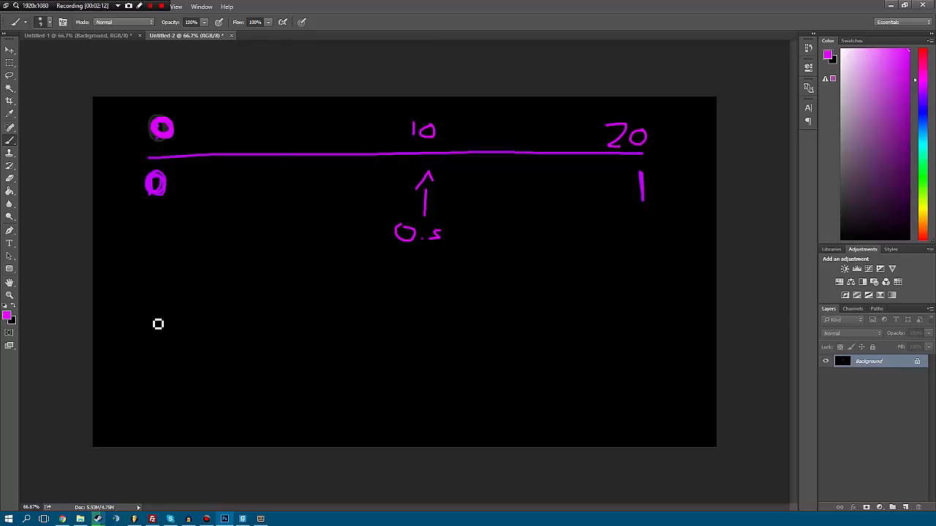
# Step: Sketch a lower line labelled 10 and 30, with 0 and 0.1 written beneath
pyautogui.moveTo(143, 292); pyautogui.dragTo(164, 321)
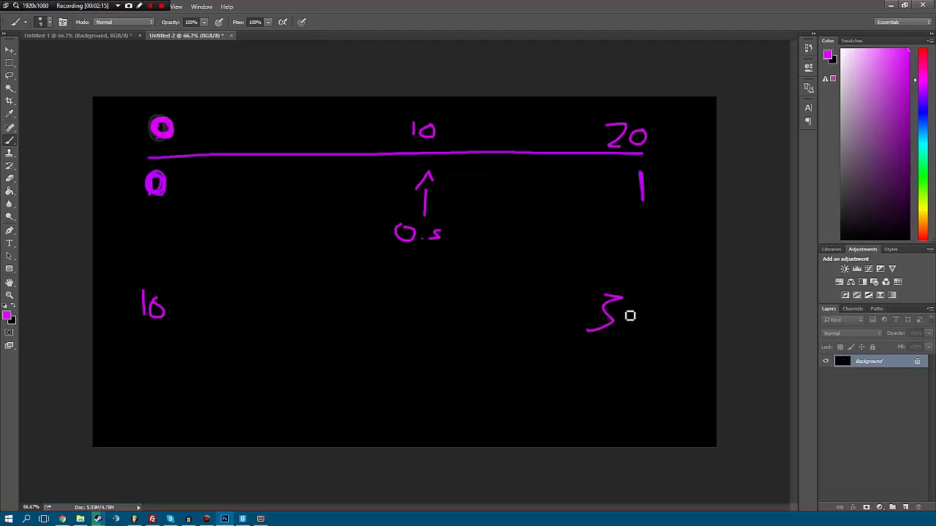
pyautogui.moveTo(141, 345); pyautogui.dragTo(633, 349)
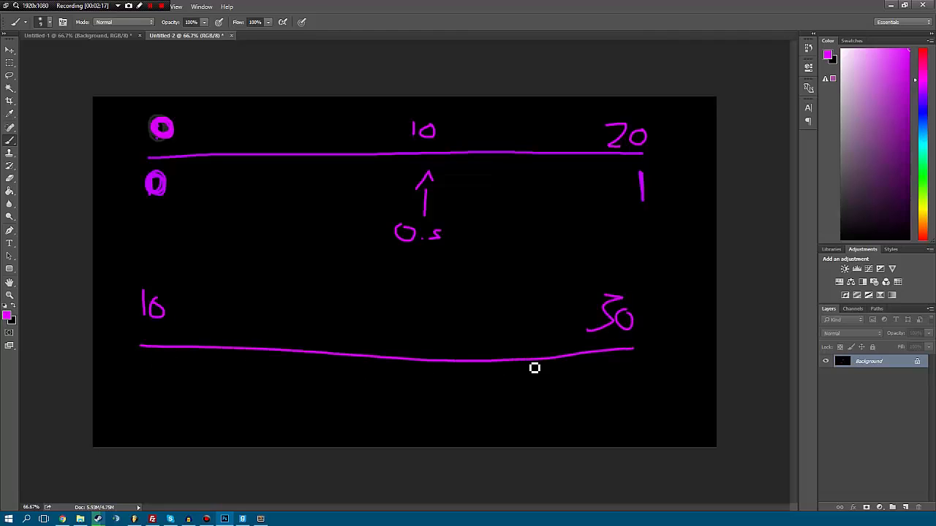
pyautogui.moveTo(154, 377)
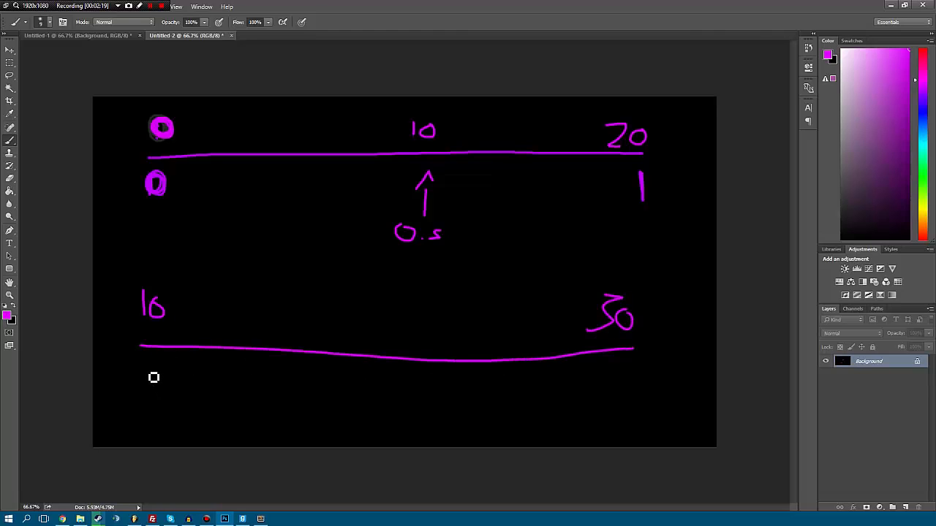
pyautogui.moveTo(144, 376); pyautogui.dragTo(194, 380)
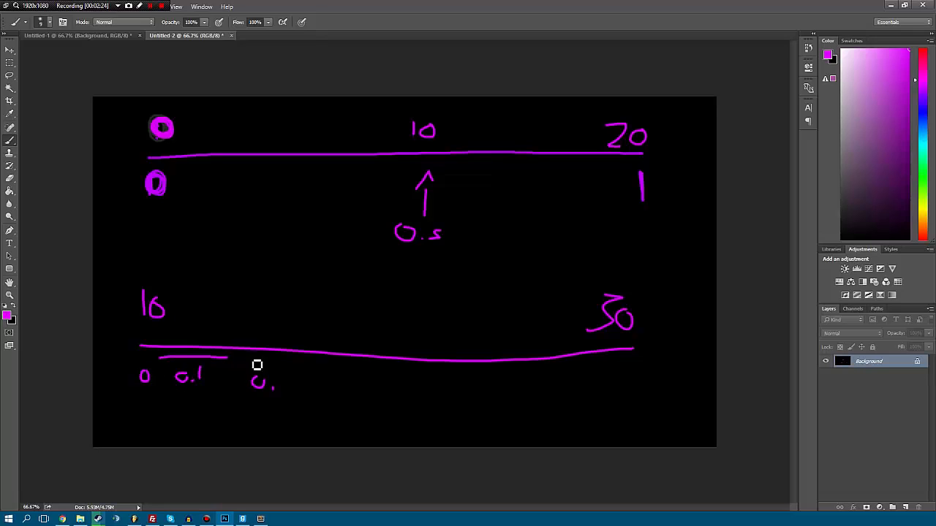
pyautogui.moveTo(257, 365); pyautogui.dragTo(640, 373)
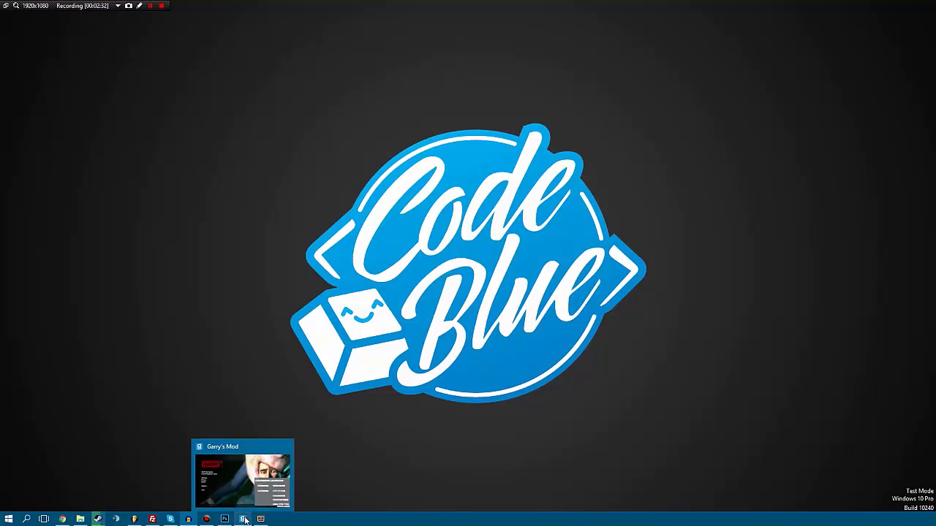
# Step: Switch from Photoshop to the running Garry's Mod window via the taskbar
pyautogui.click(261, 519)
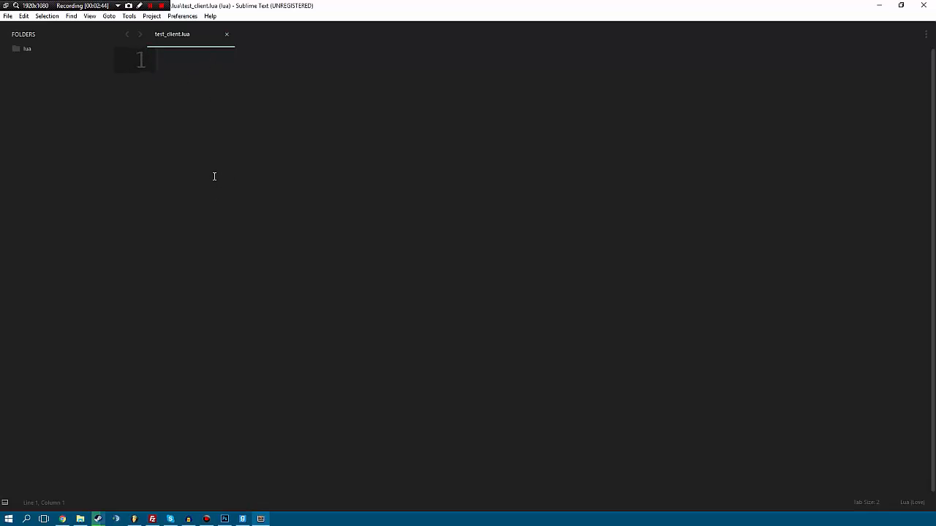
# Step: Type 'local test = Lerp(0, 0, 100)' and 'print(test)' into test_client.lua
pyautogui.write('local test')
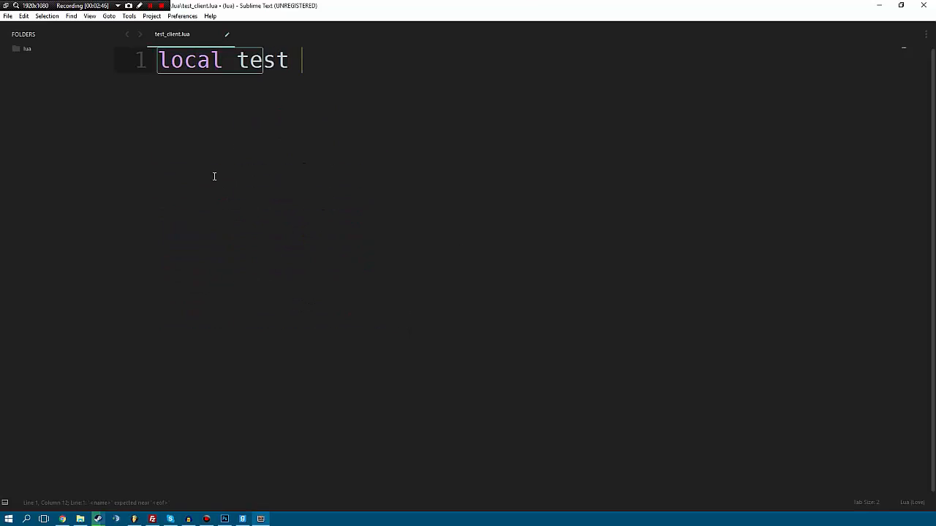
pyautogui.write('= Lerp()')
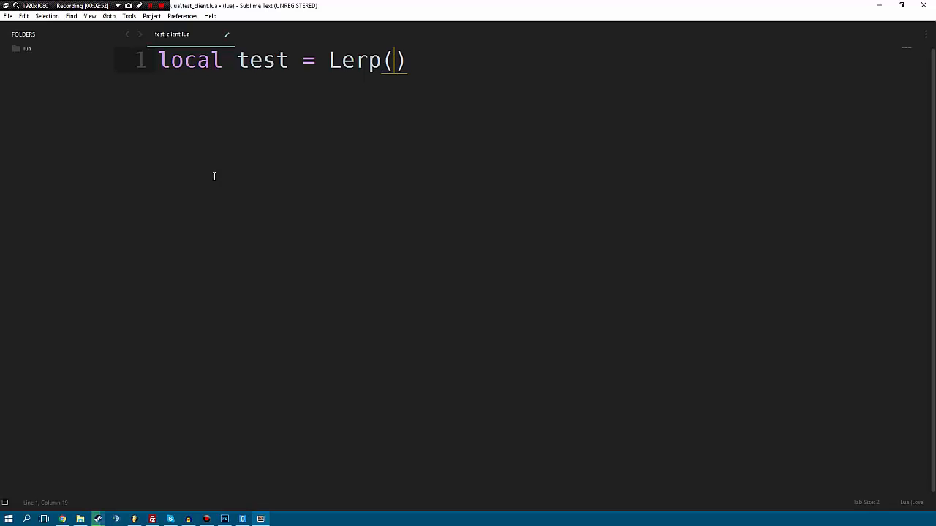
pyautogui.write('0 ,')
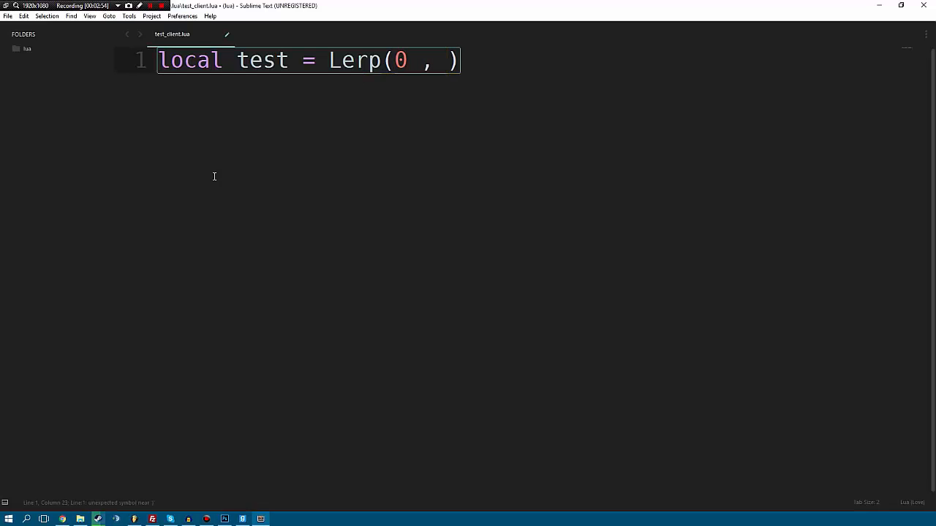
pyautogui.write('0')
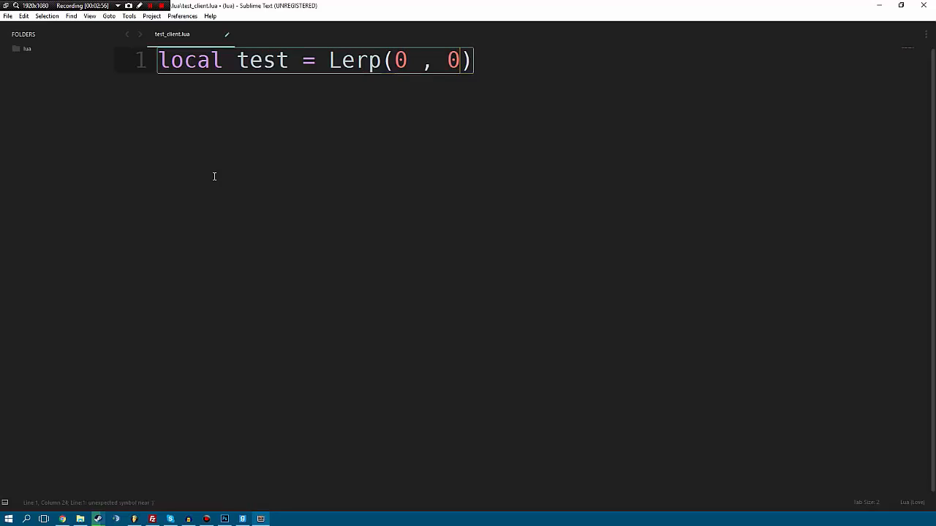
pyautogui.write(', 100')
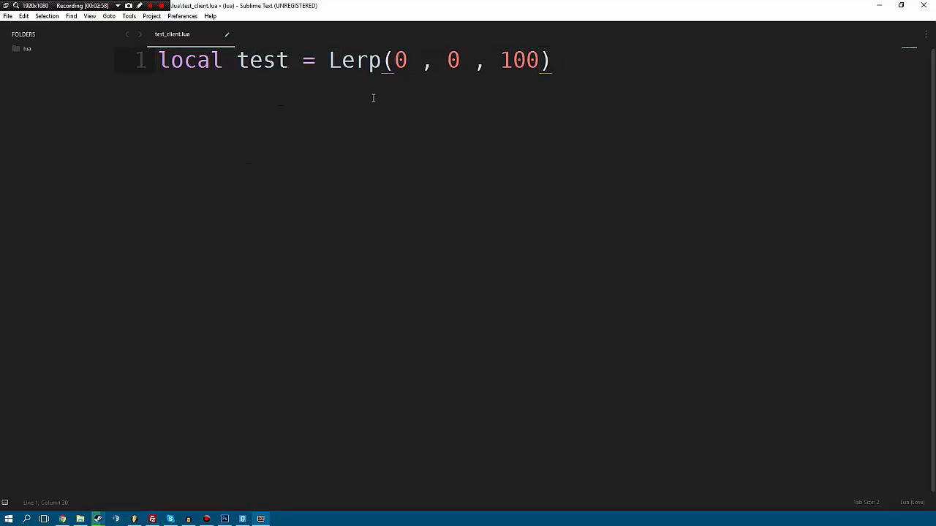
pyautogui.doubleClick(517, 60)
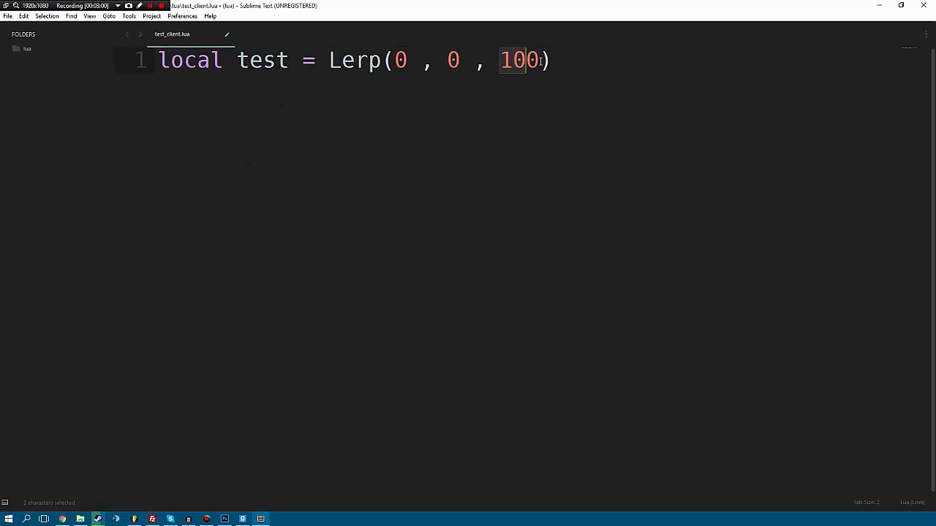
pyautogui.click(399, 60)
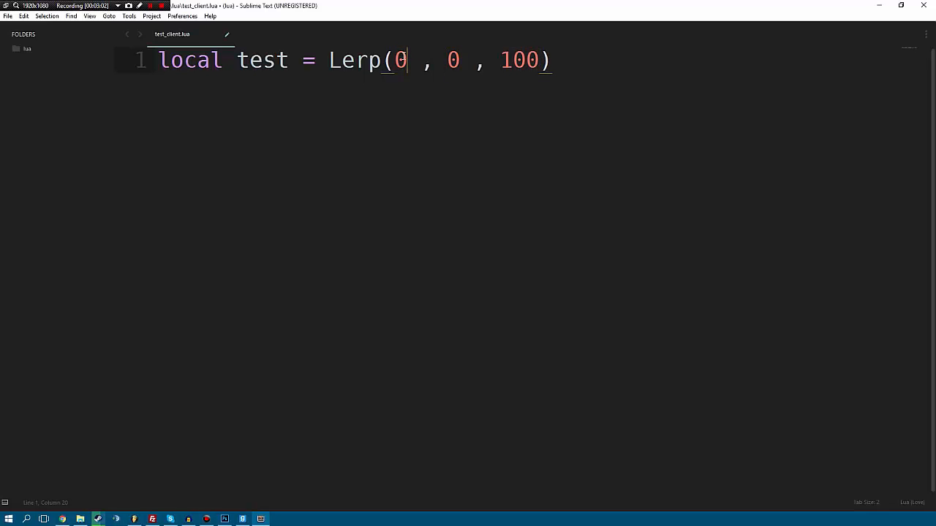
pyautogui.moveTo(414, 55)
pyautogui.write('print(')
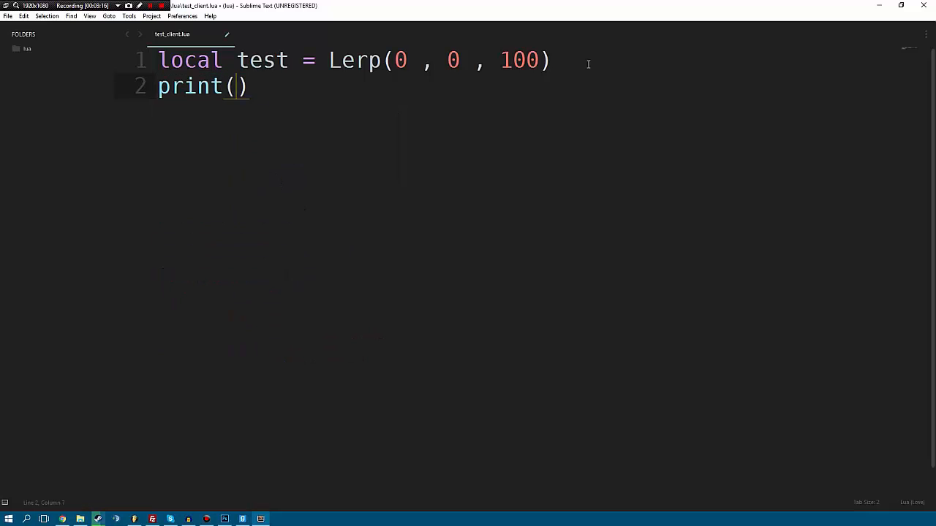
pyautogui.write('test')
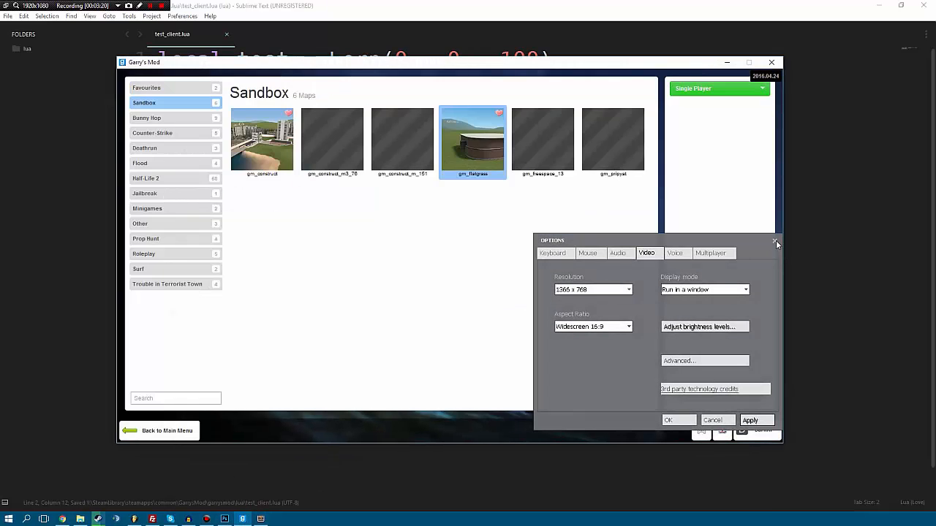
# Step: Start gm_flatgrass, run lua_openscript_cl test_client.lua, then set the Lerp fraction to 0.5
pyautogui.click(775, 241)
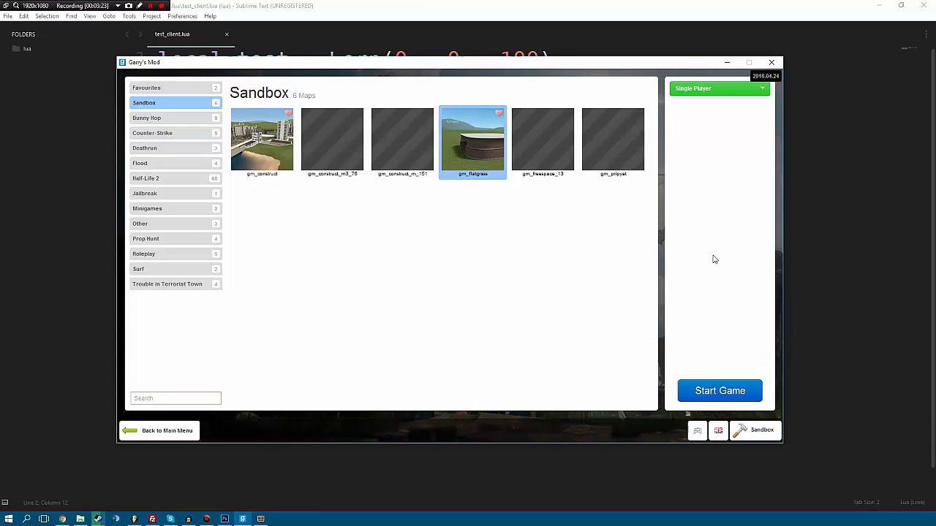
pyautogui.click(719, 391)
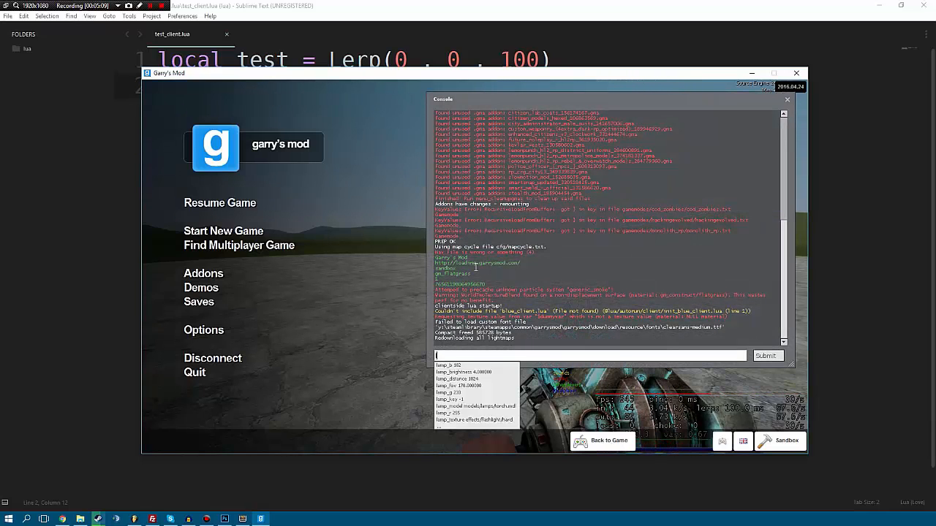
pyautogui.write('lua_openscript_cl')
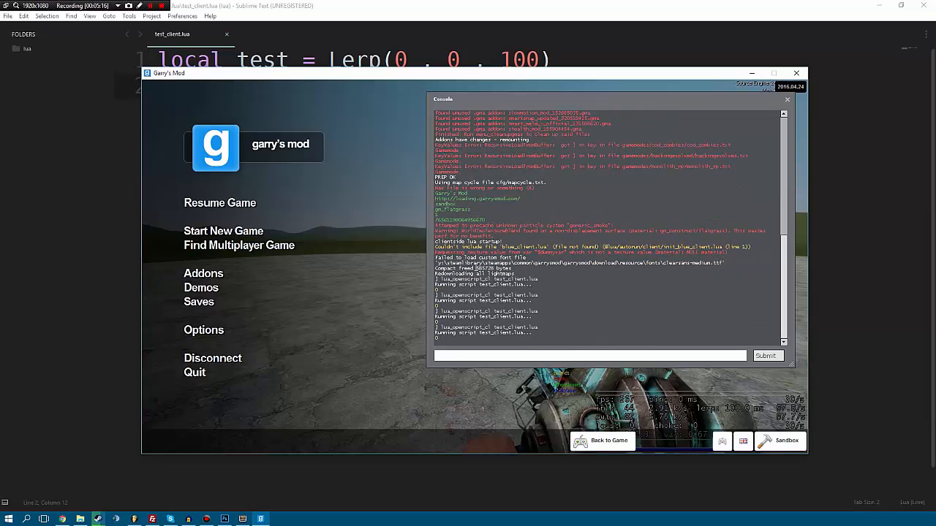
pyautogui.moveTo(503, 46)
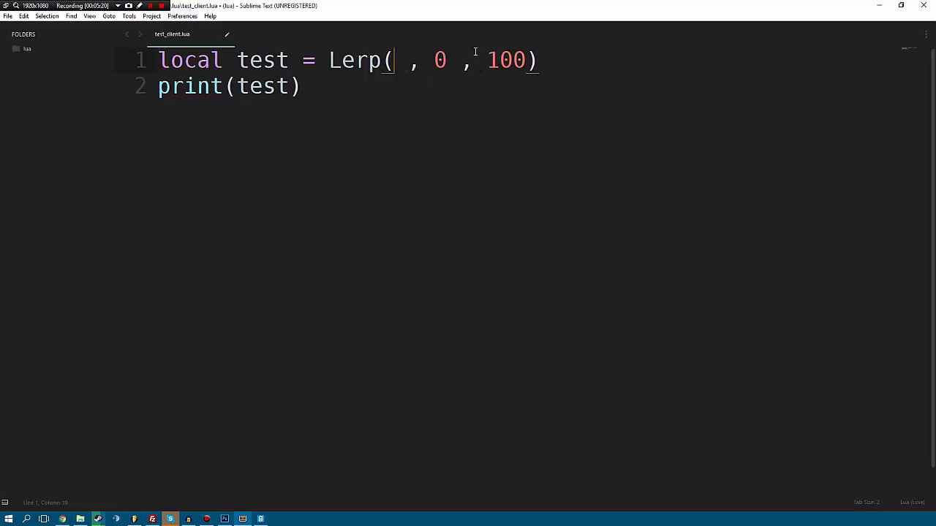
pyautogui.write('0.5')
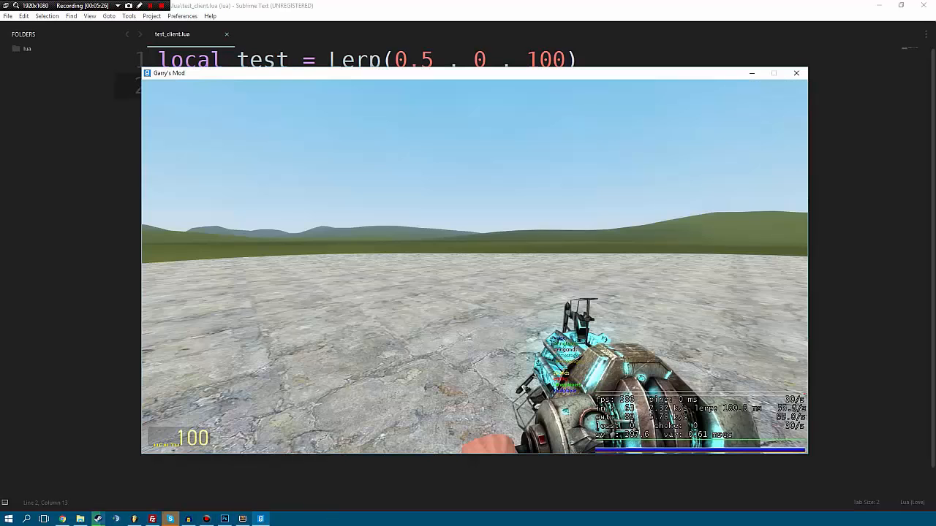
pyautogui.press('Escape')
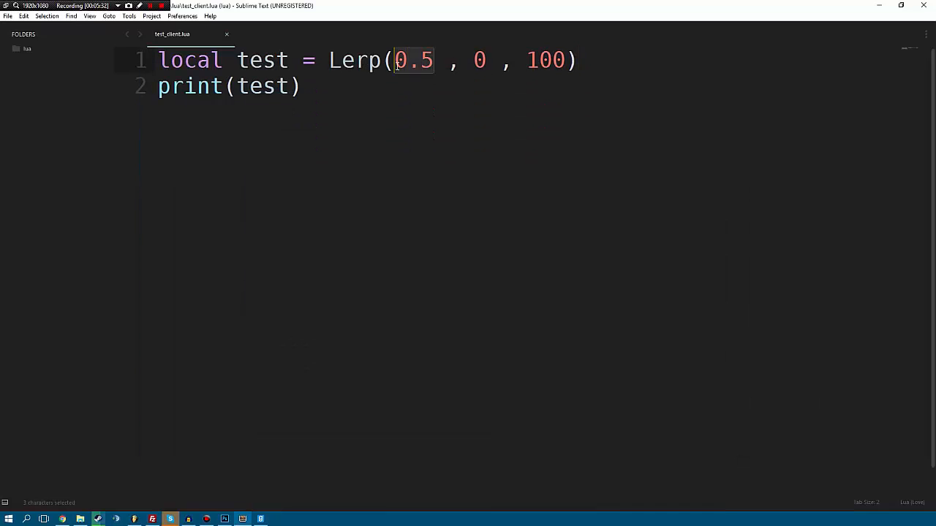
# Step: Change the call to Lerp(LocalPlayer():Health()/100, 0, 1000)
pyautogui.write('LocalPlayer()')
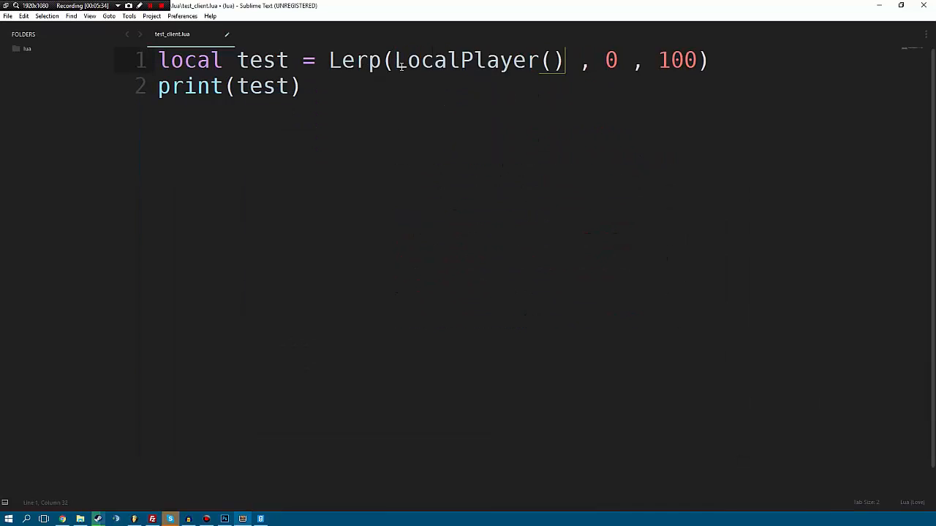
pyautogui.write(':Health()')
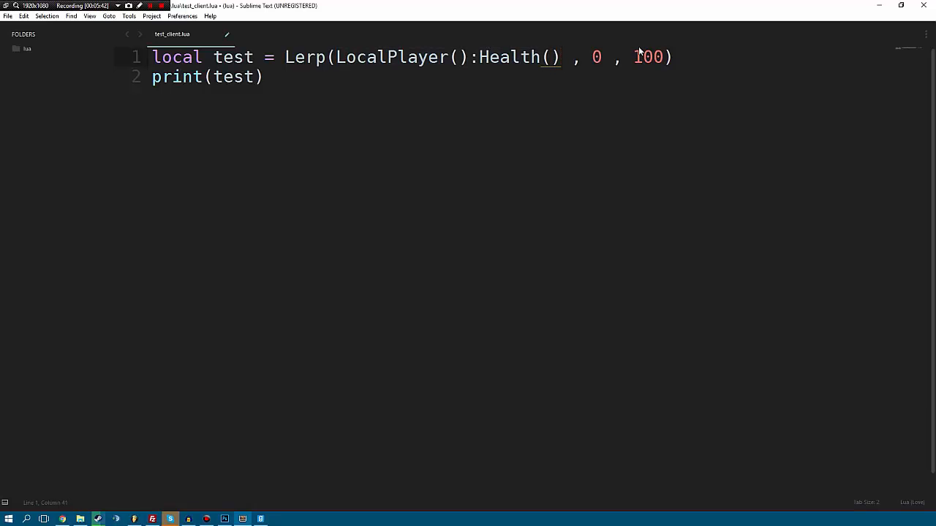
pyautogui.write('/100')
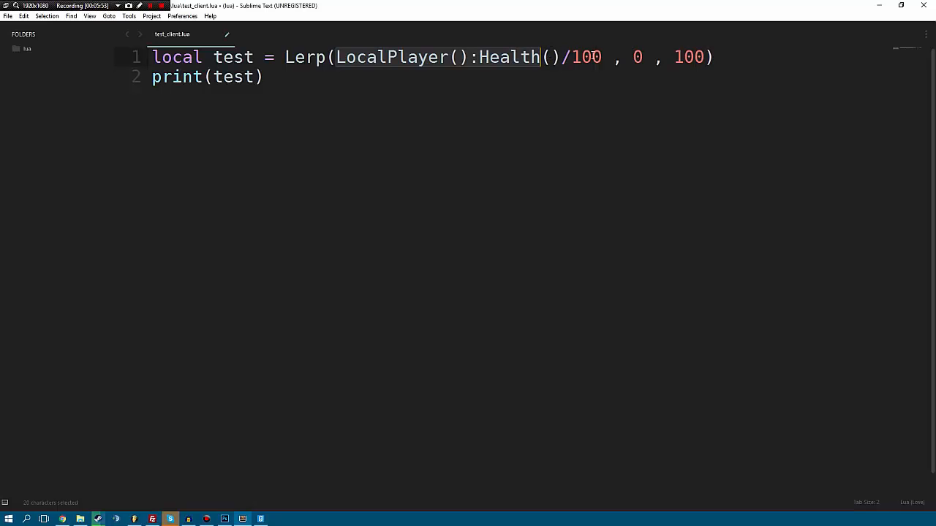
pyautogui.doubleClick(688, 57)
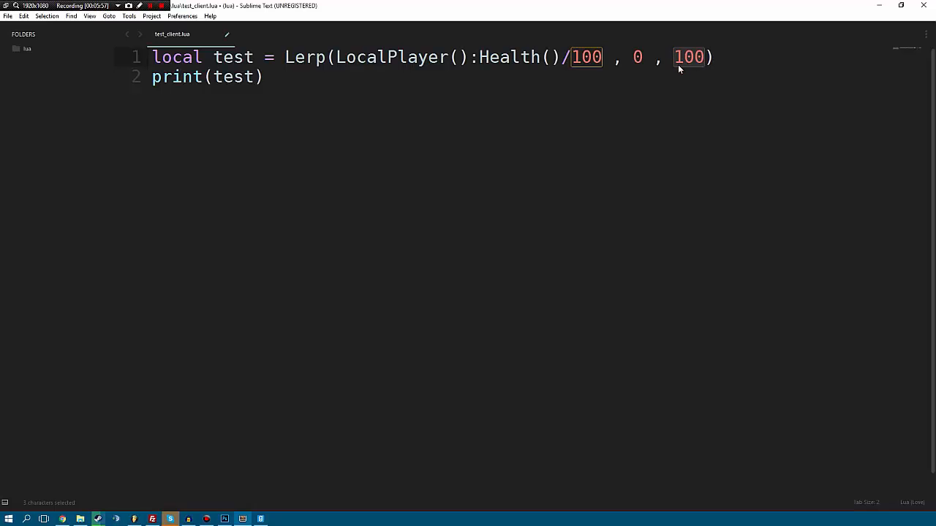
pyautogui.write('0')
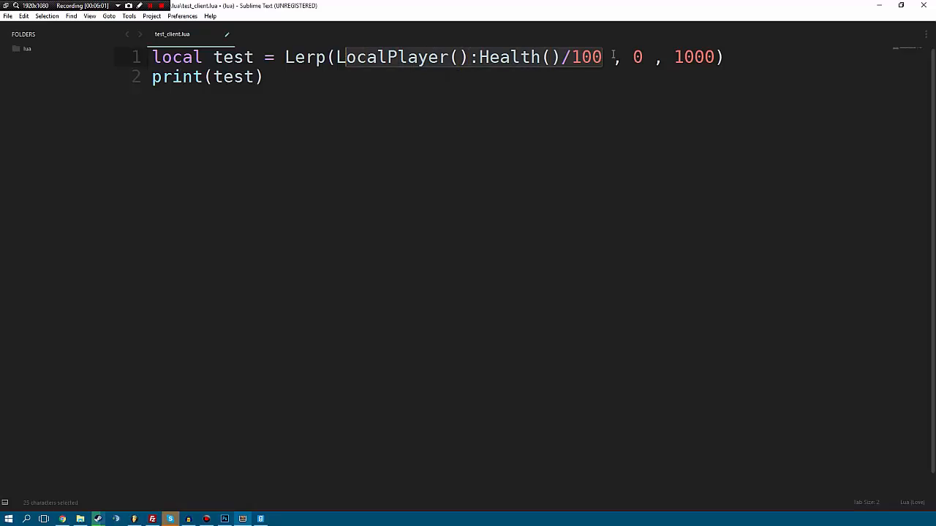
# Step: Rerun the updated script from the Garry's Mod console and return to the editor
pyautogui.click(97, 519)
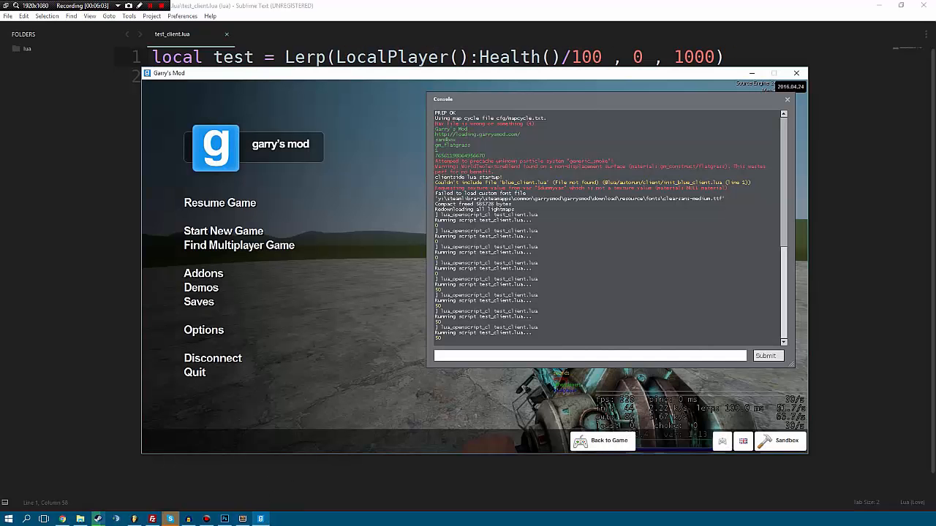
pyautogui.click(601, 441)
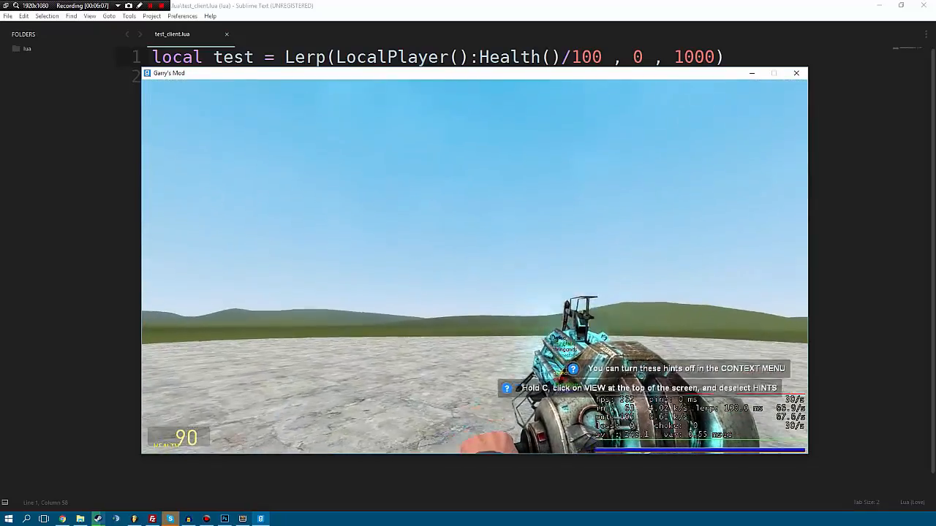
pyautogui.press('Escape')
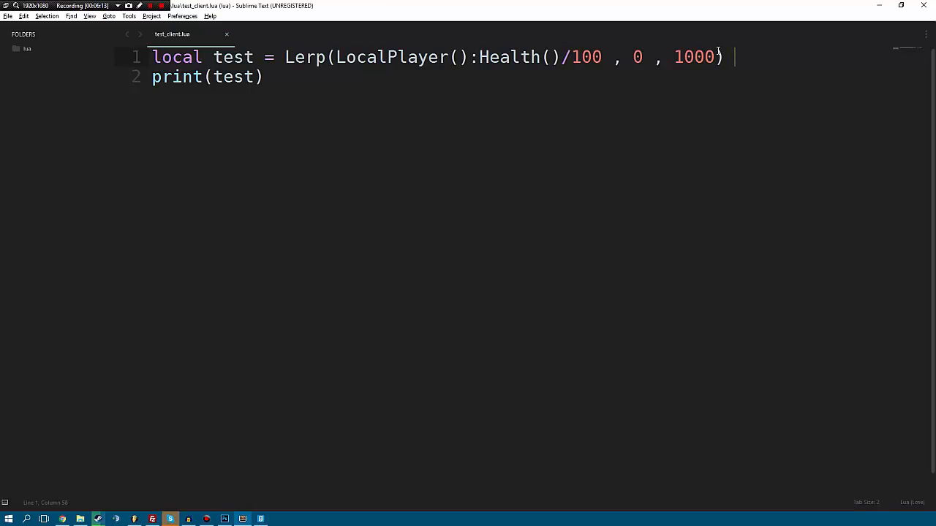
pyautogui.moveTo(287, 101)
pyautogui.write('hook.Add("')
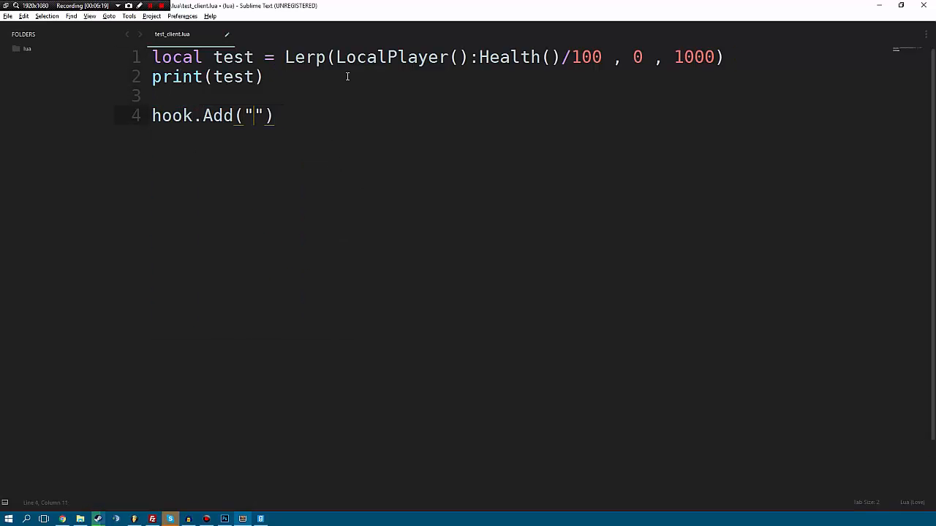
# Step: Add a HUDPaint hook 'Asdasd' calling draw.RoundedBox at position 0,0
pyautogui.write('HUDPaint" , "Asdasdasd" , function(')
pyautogui.write('end)')
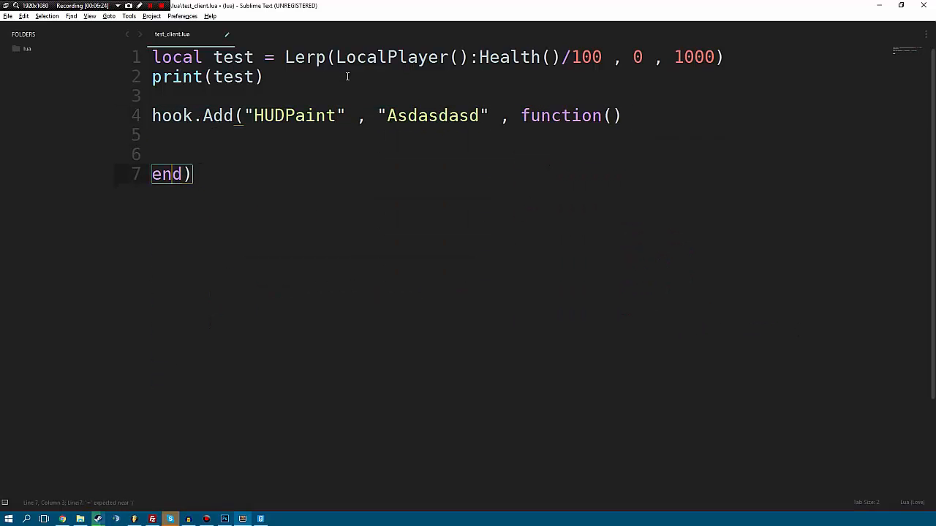
pyautogui.write('draw.RoundedBox(0,')
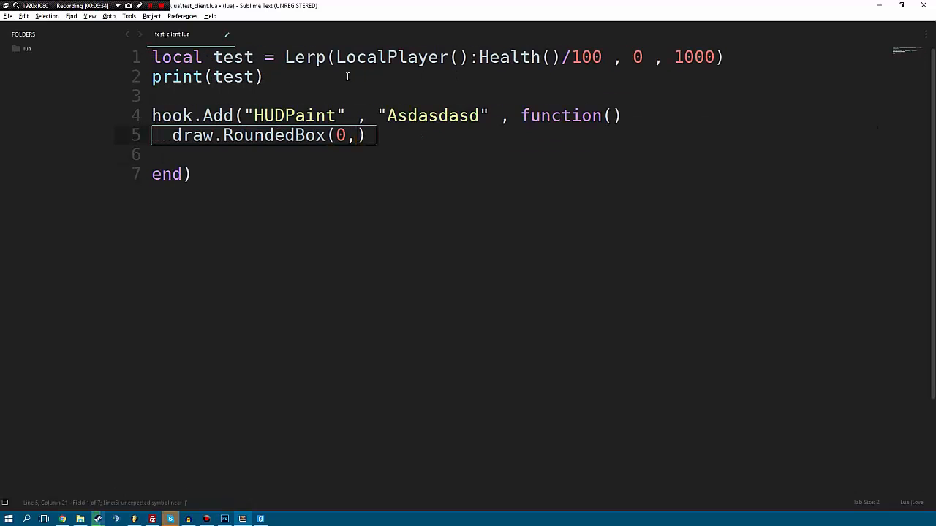
pyautogui.write('0,0')
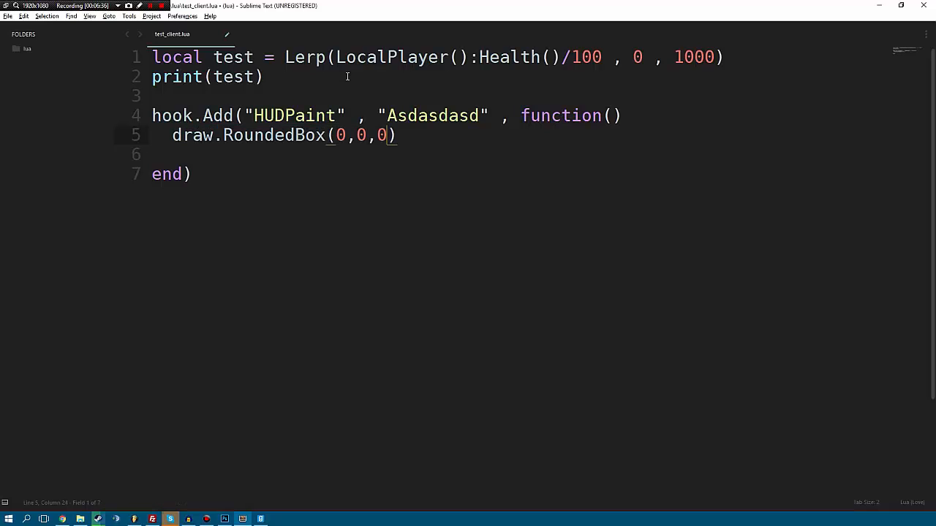
pyautogui.write(',')
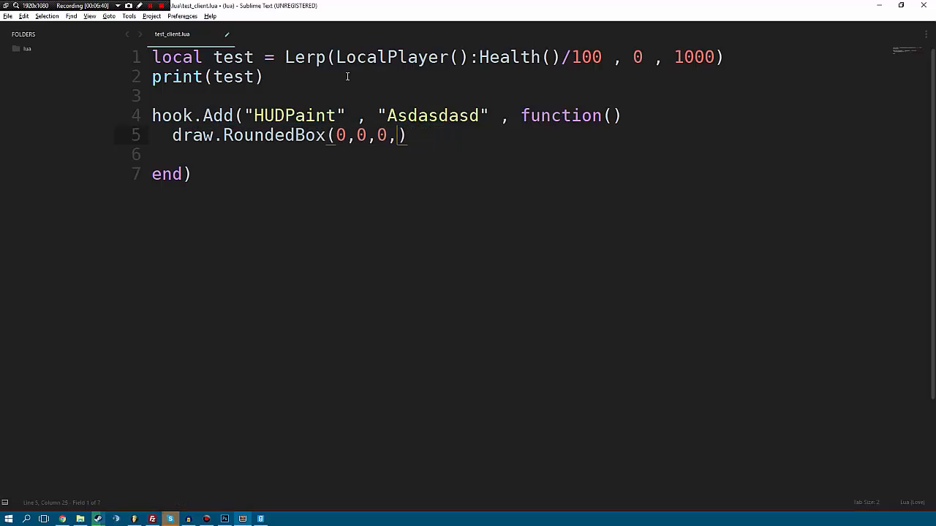
# Step: Make the rounded box 1000×100 with pink color 255,120,120
pyautogui.write('1')
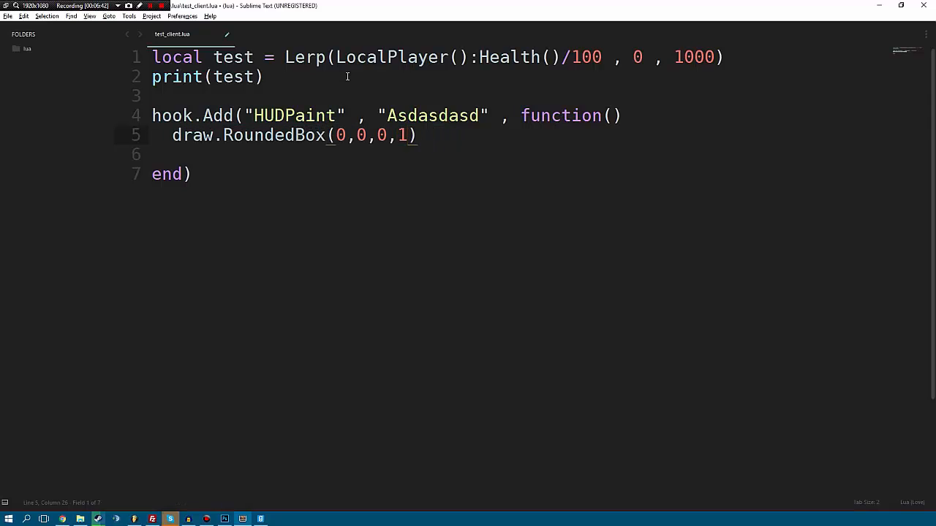
pyautogui.press('Backspace')
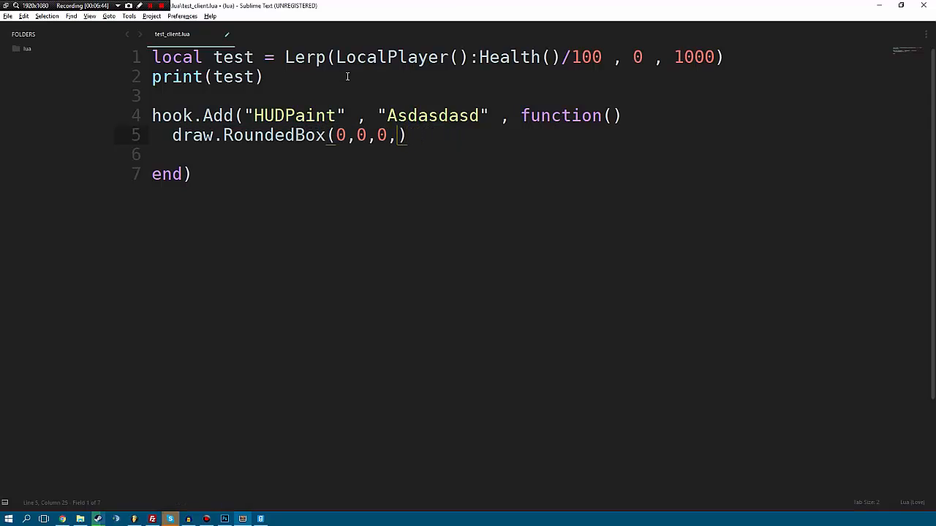
pyautogui.write('1000,')
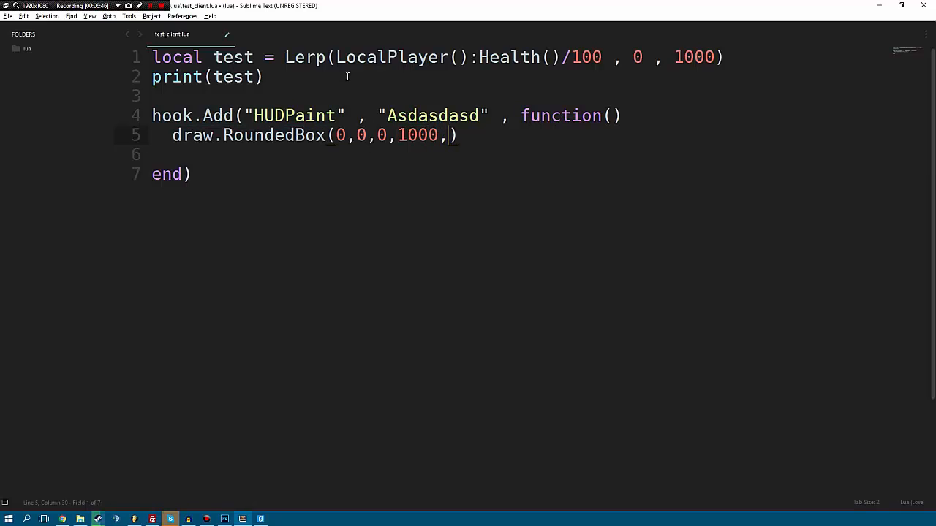
pyautogui.write('10,0')
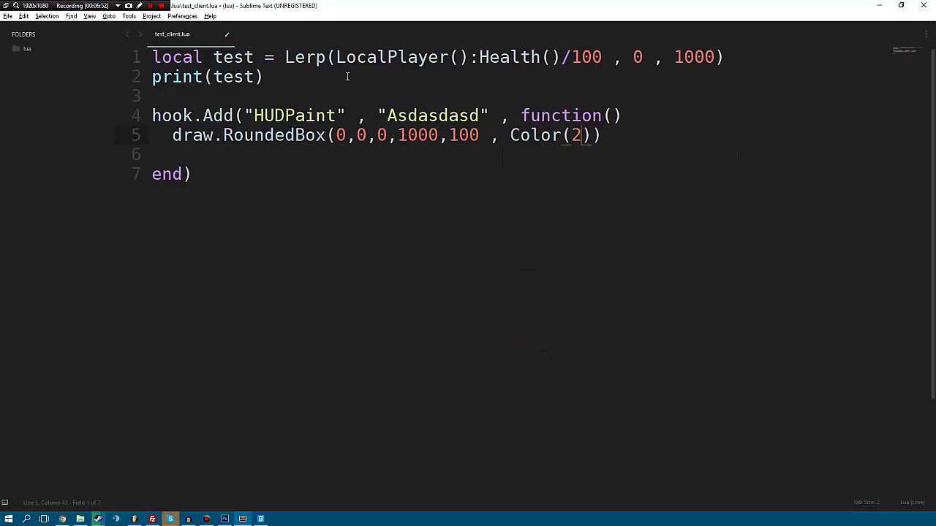
pyautogui.write('55,120,12')
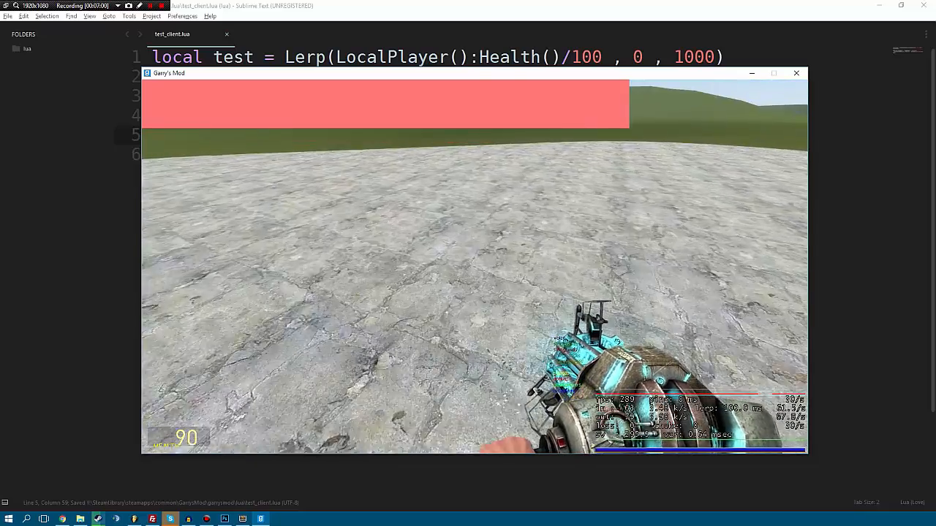
pyautogui.click(796, 72)
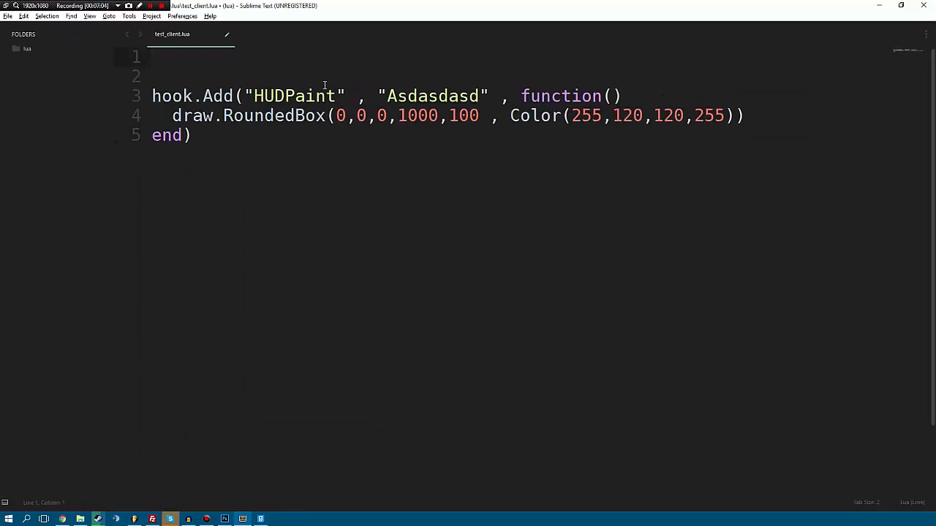
# Step: Add 'local smoothHealth = 100' on top and open a blank line inside the hook
pyautogui.write('local')
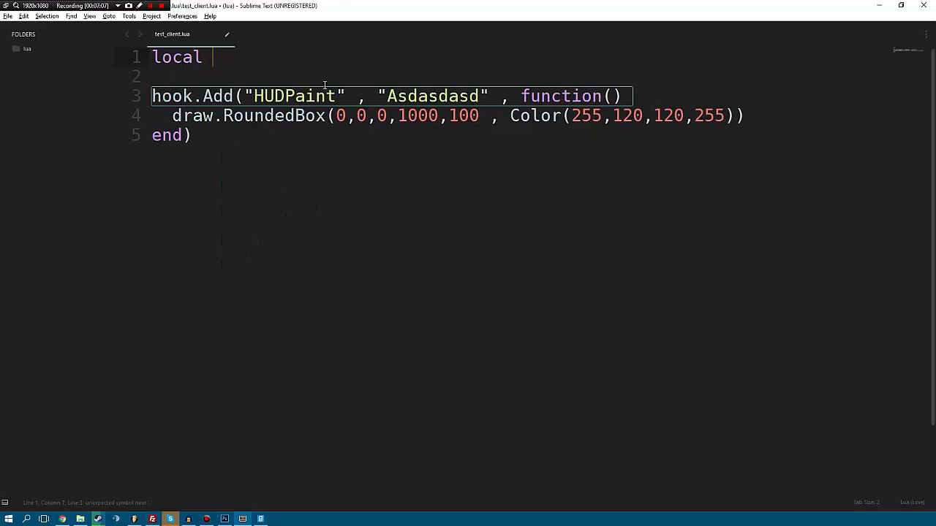
pyautogui.write('smoothHealth')
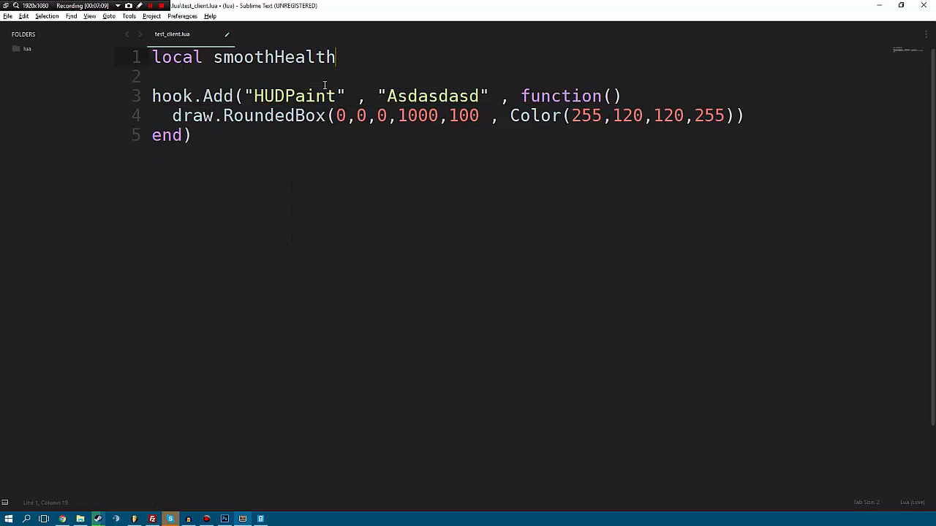
pyautogui.write('= 0')
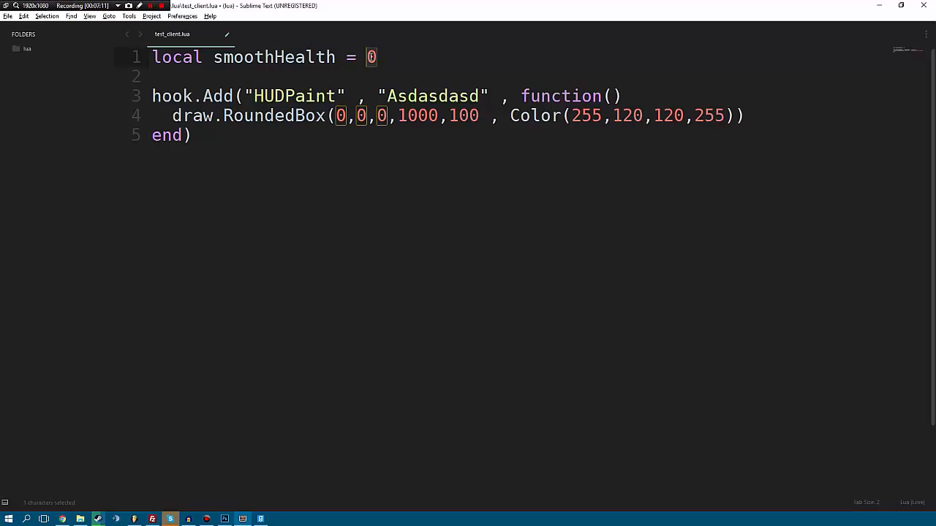
pyautogui.write('00')
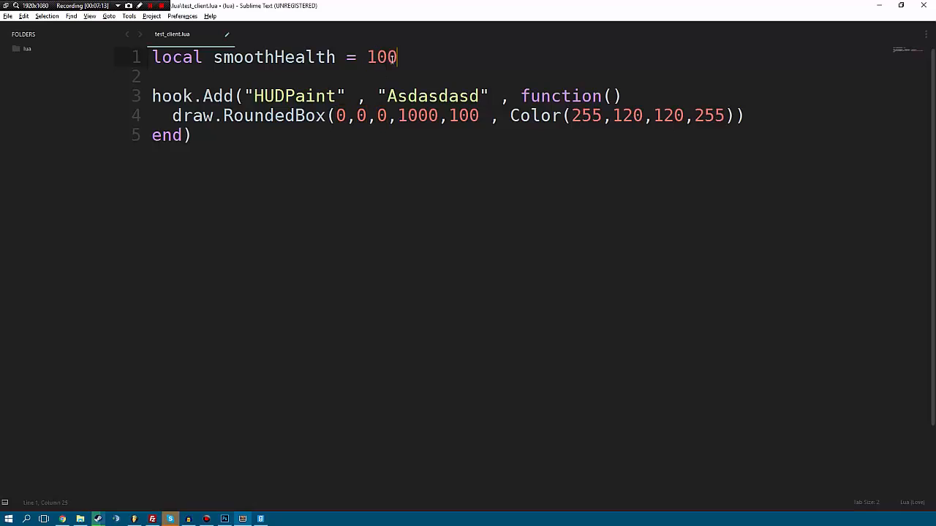
pyautogui.moveTo(458, 65)
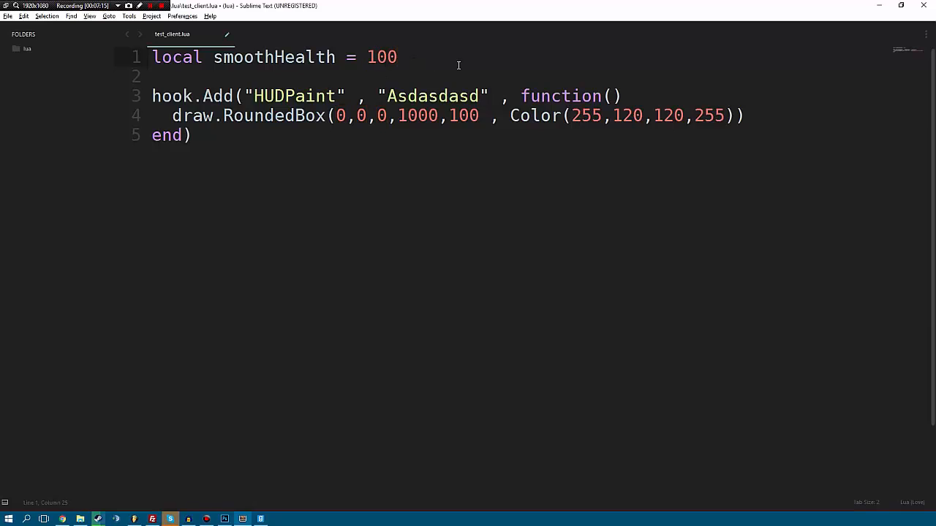
pyautogui.doubleClick(293, 96)
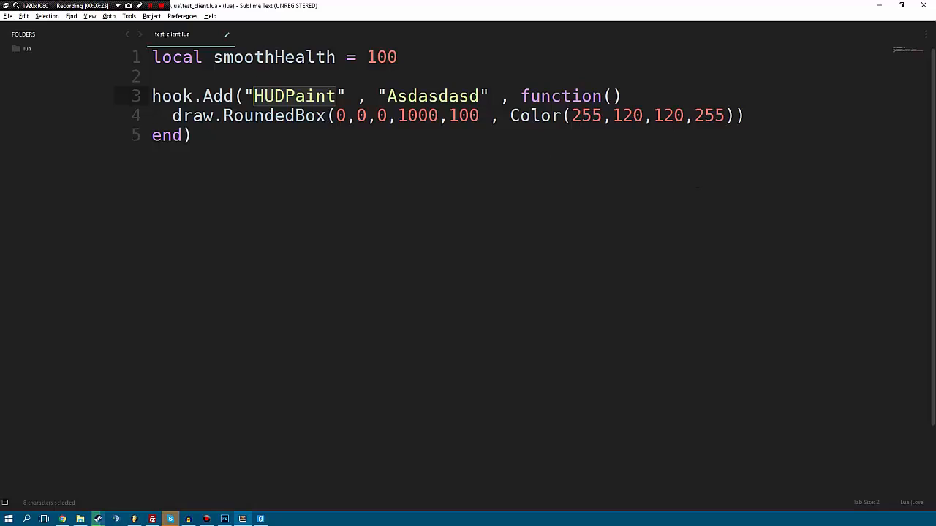
pyautogui.click(669, 116)
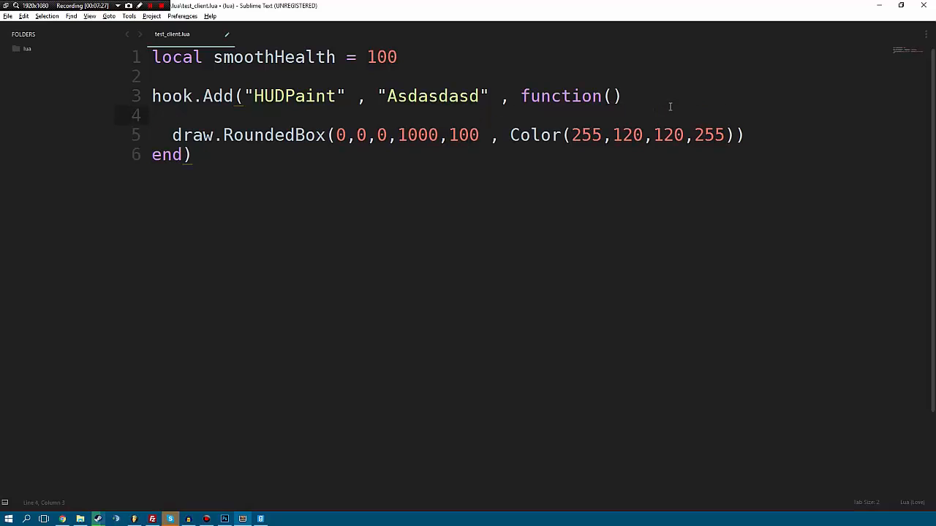
# Step: Type smoothHealth = Lerp(10 * FrameTime(), smoothHealth, LocalPlayer():Health()) in the hook
pyautogui.write('smoothHealth = Lerp(')
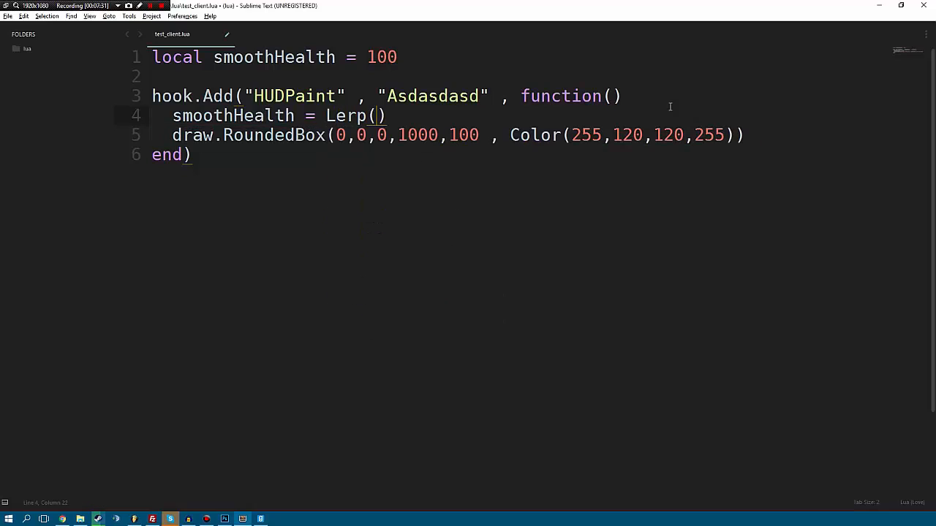
pyautogui.write('0')
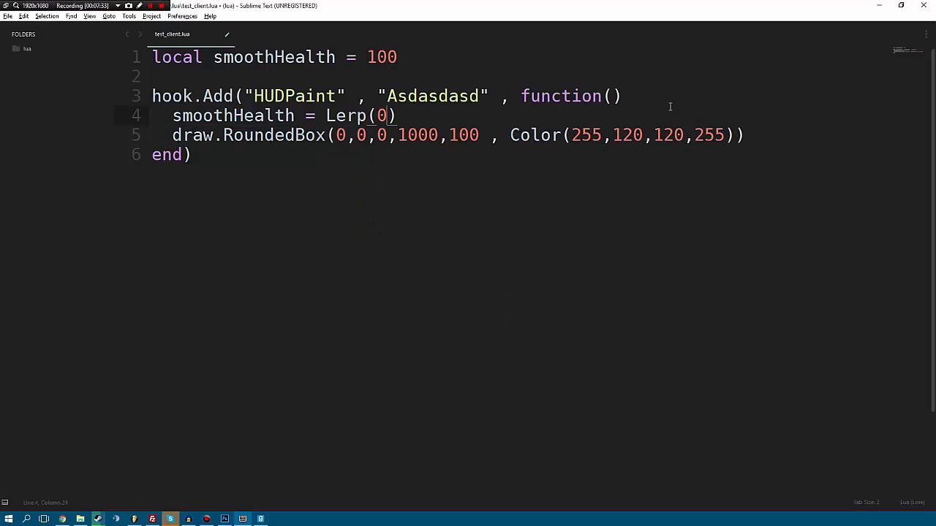
pyautogui.press('backspace')
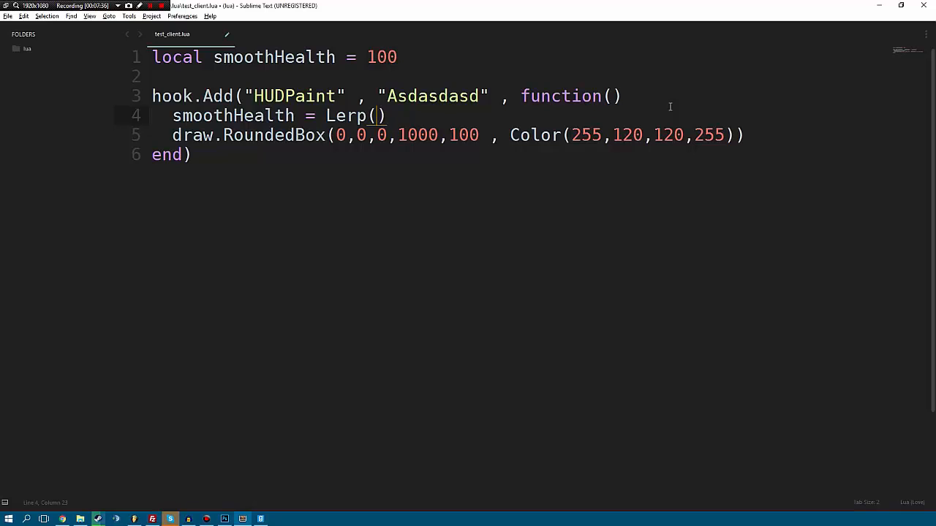
pyautogui.write('10 *')
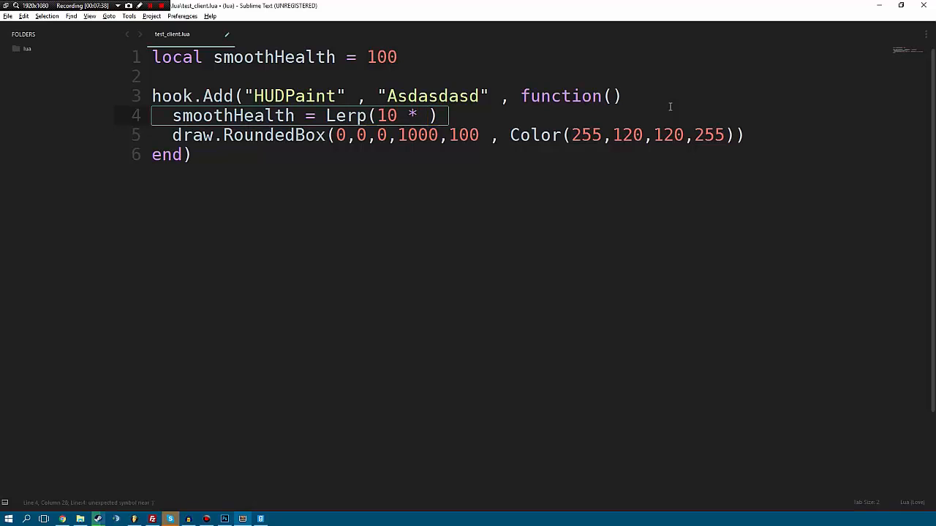
pyautogui.write('FrameTime()')
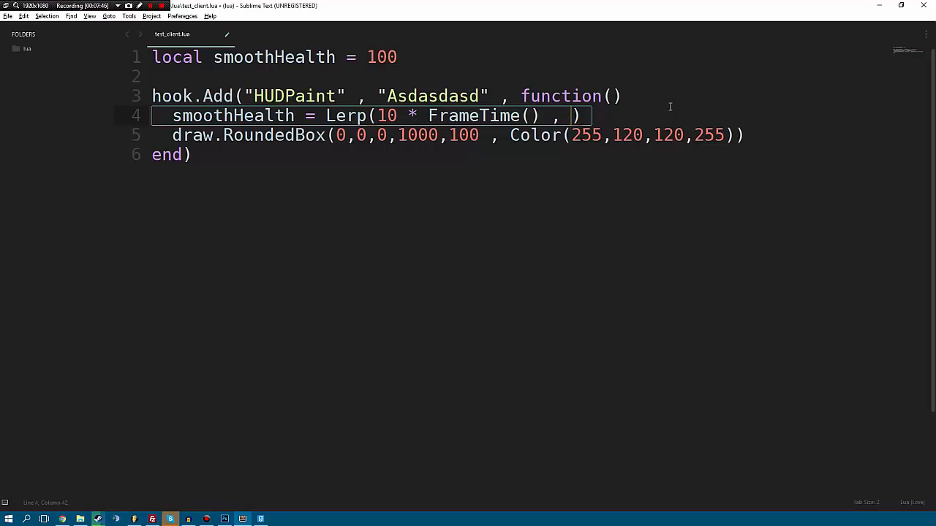
pyautogui.write('S')
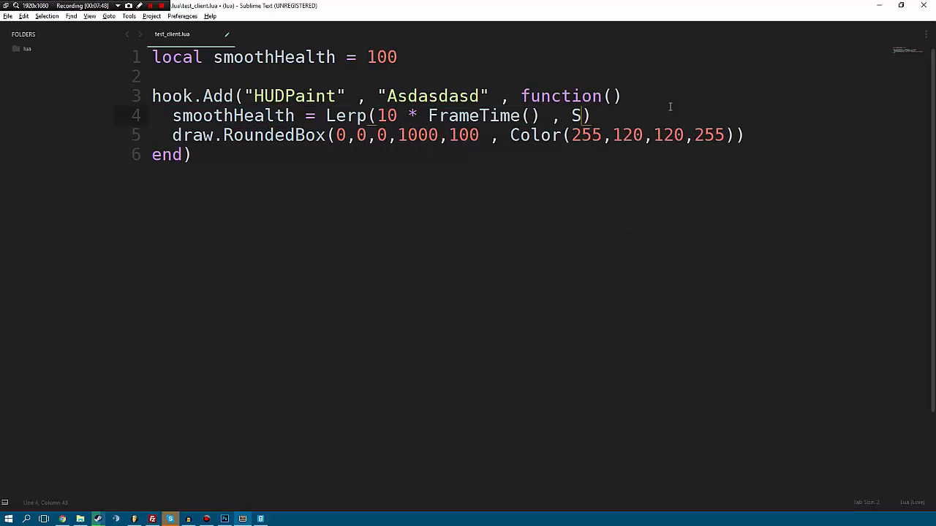
pyautogui.write('MO')
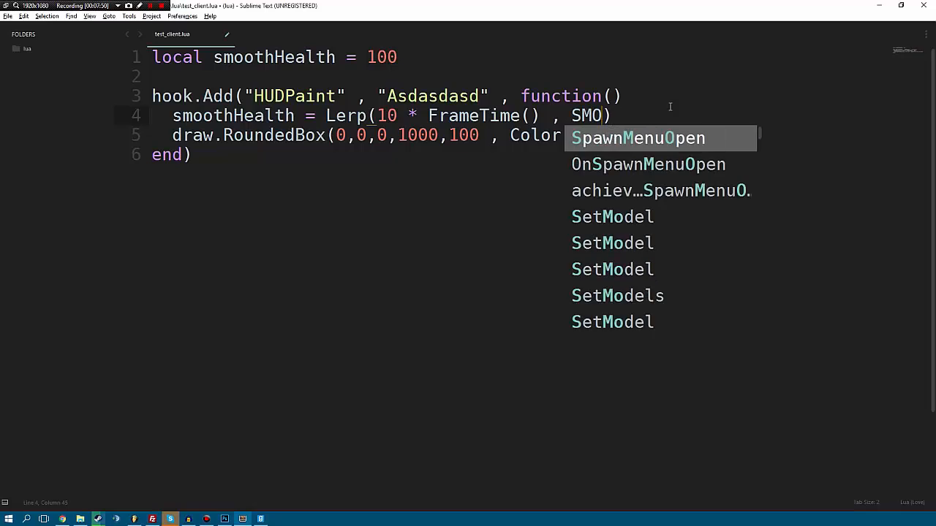
pyautogui.write('OTHhEALT')
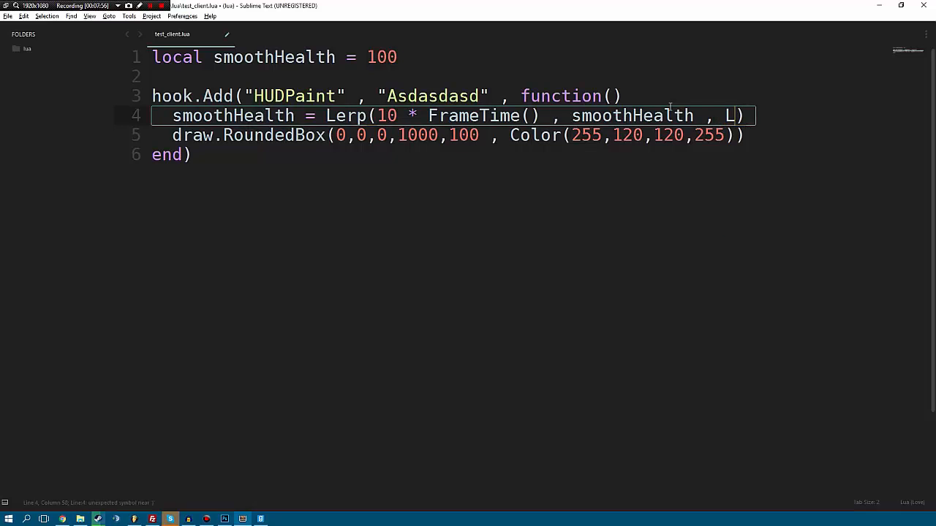
pyautogui.write('ocalPlayer():HEalth())')
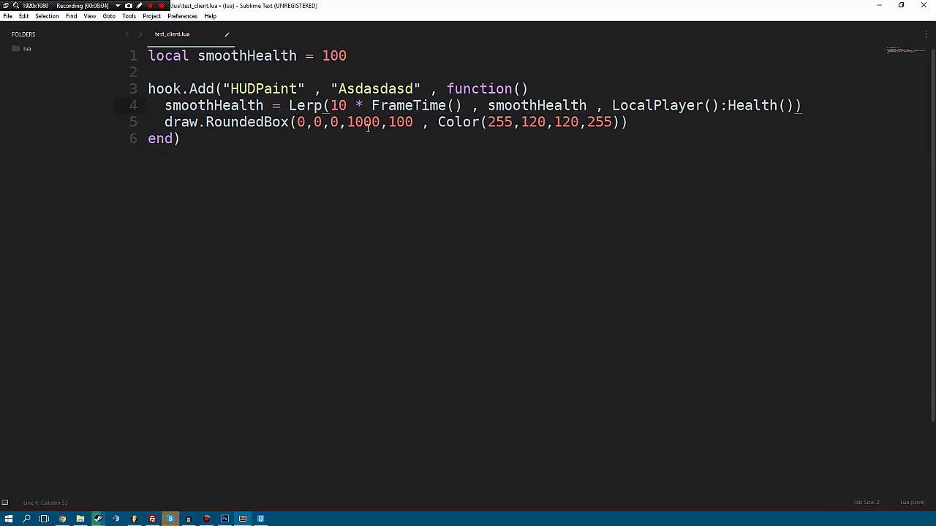
# Step: Replace the box width 1000 with smoothHealth * 10
pyautogui.doubleClick(363, 121)
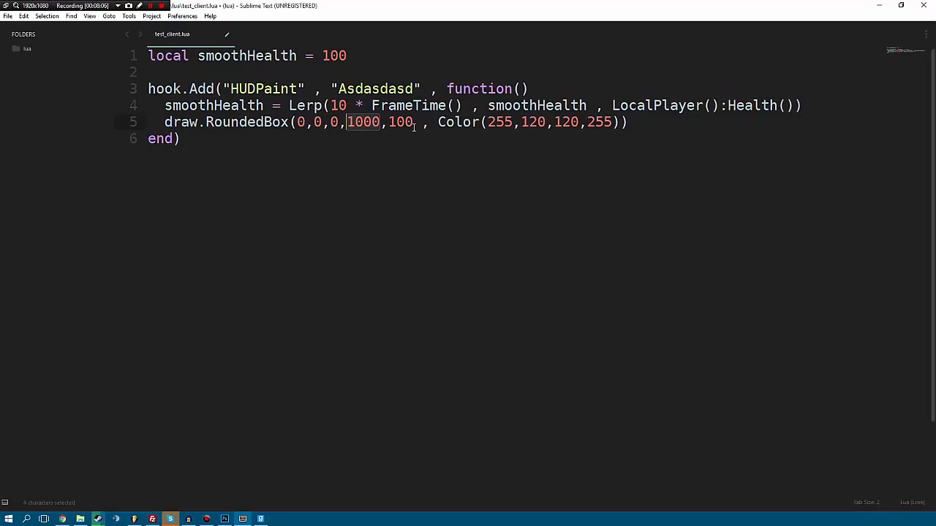
pyautogui.write('smoothHealth *')
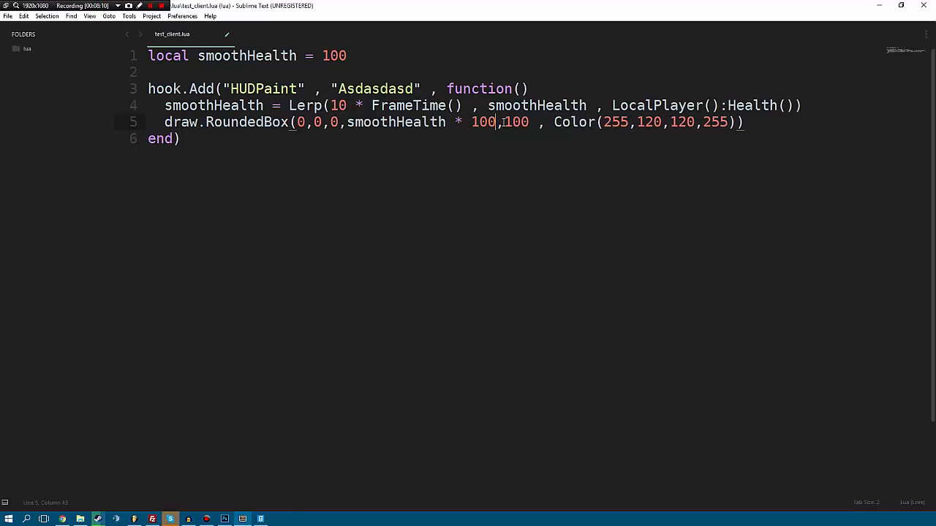
pyautogui.press('backspace')
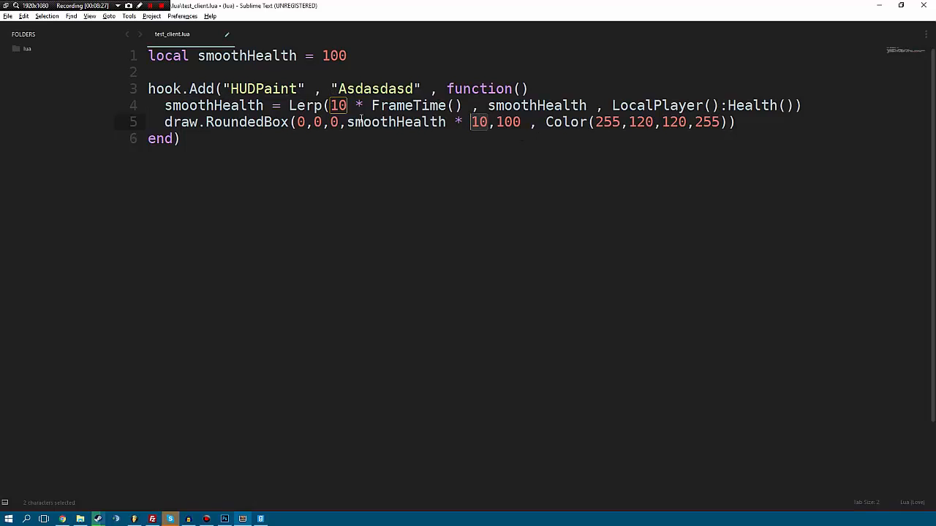
pyautogui.moveTo(338, 145)
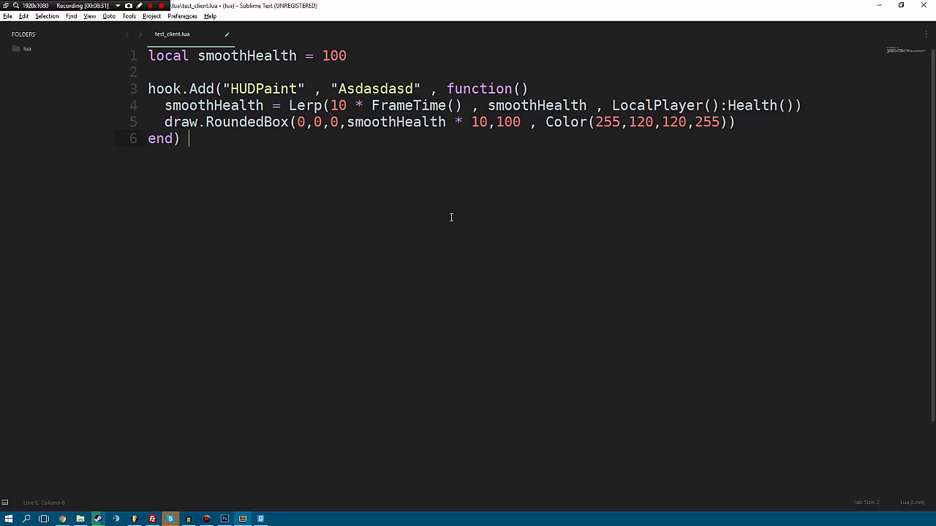
# Step: Test the pink bar in Garry's Mod and tune Lerp to 2 * FrameTime() with width scale 5
pyautogui.press('ctrl+s')
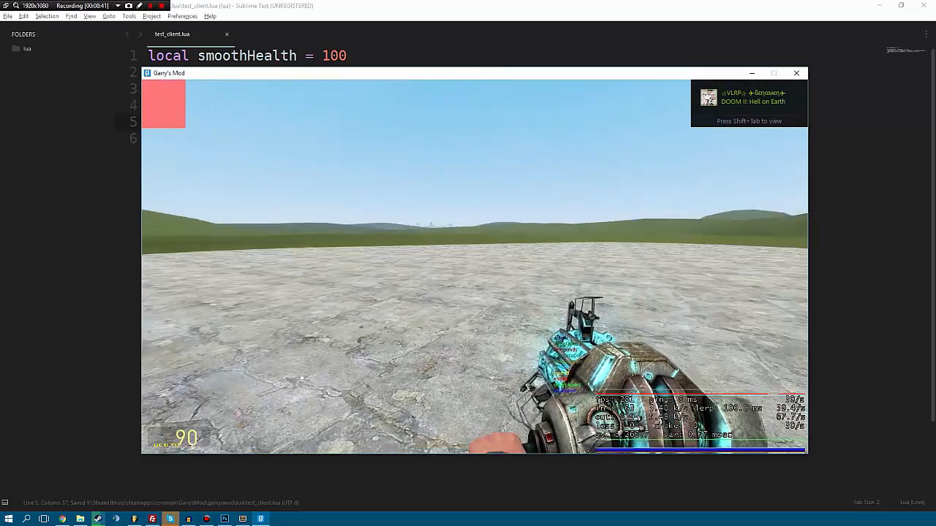
pyautogui.click(796, 72)
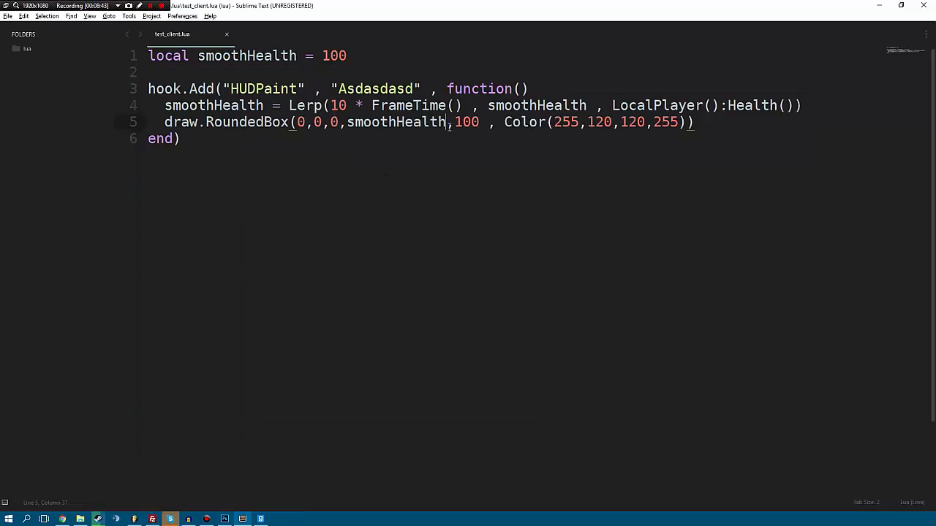
pyautogui.press('ctrl+s')
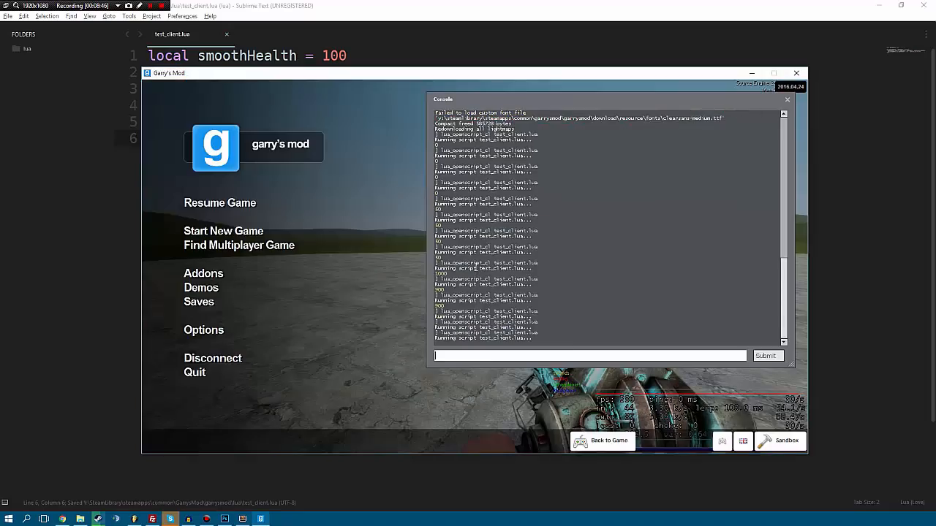
pyautogui.click(602, 440)
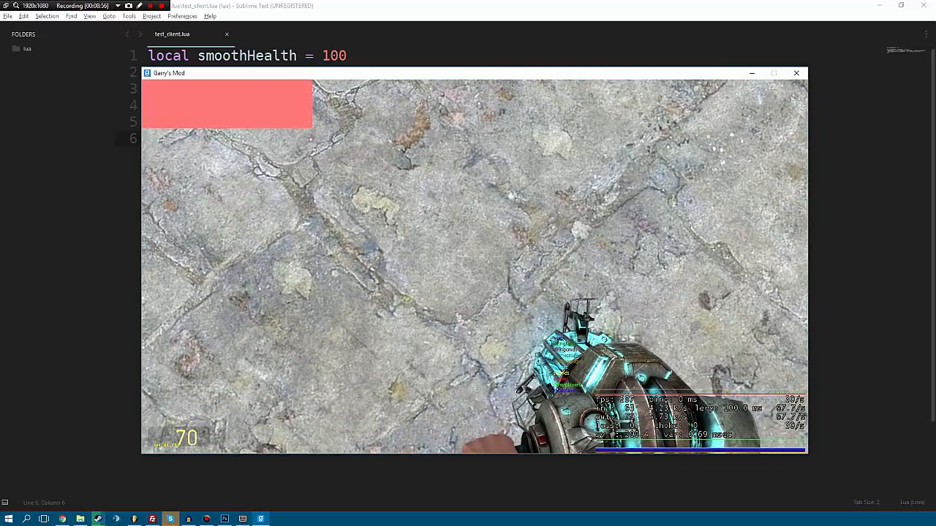
pyautogui.click(796, 72)
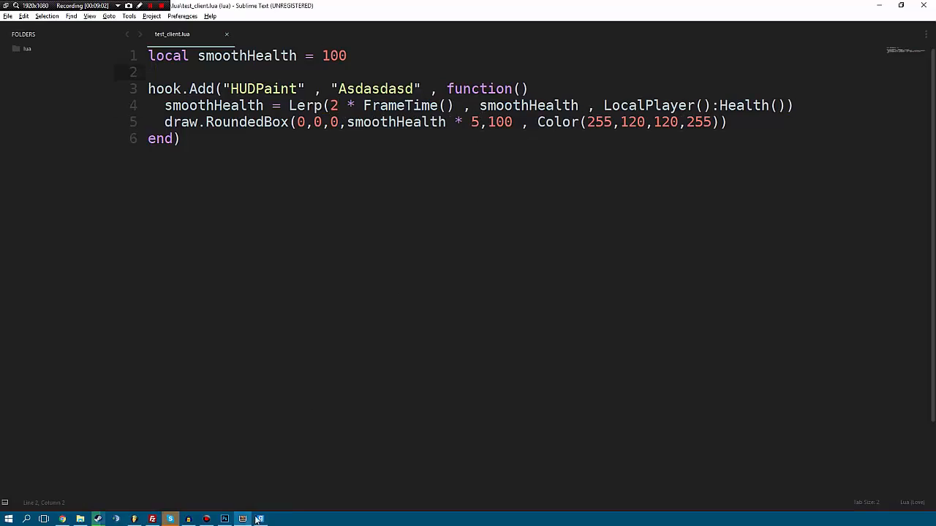
pyautogui.click(242, 520)
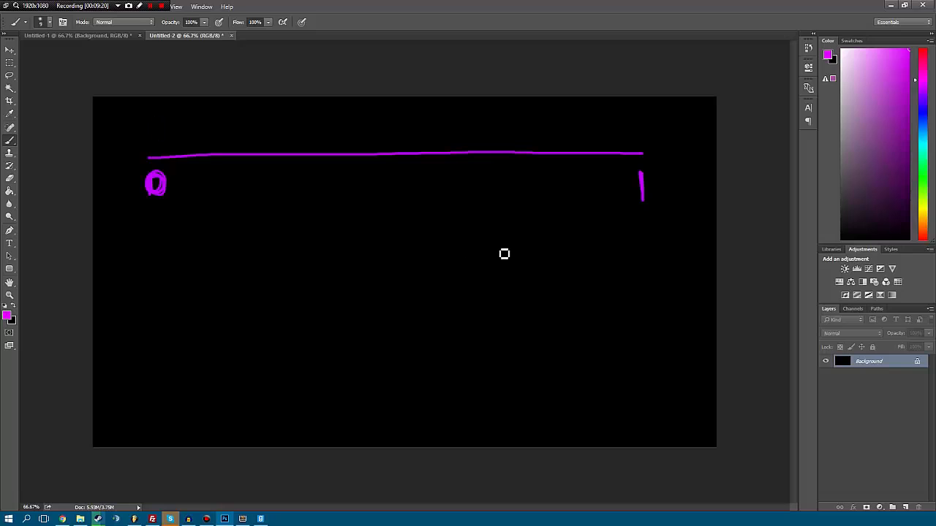
pyautogui.moveTo(157, 129)
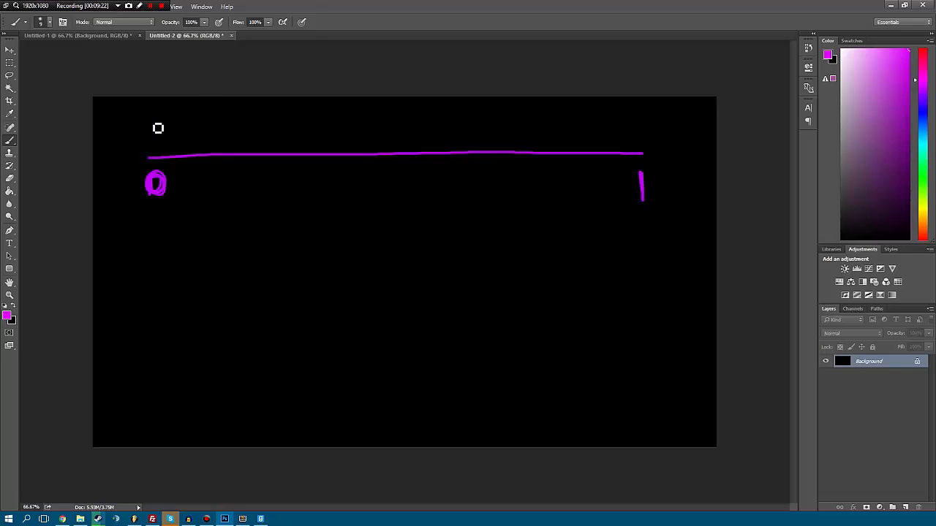
pyautogui.moveTo(130, 295)
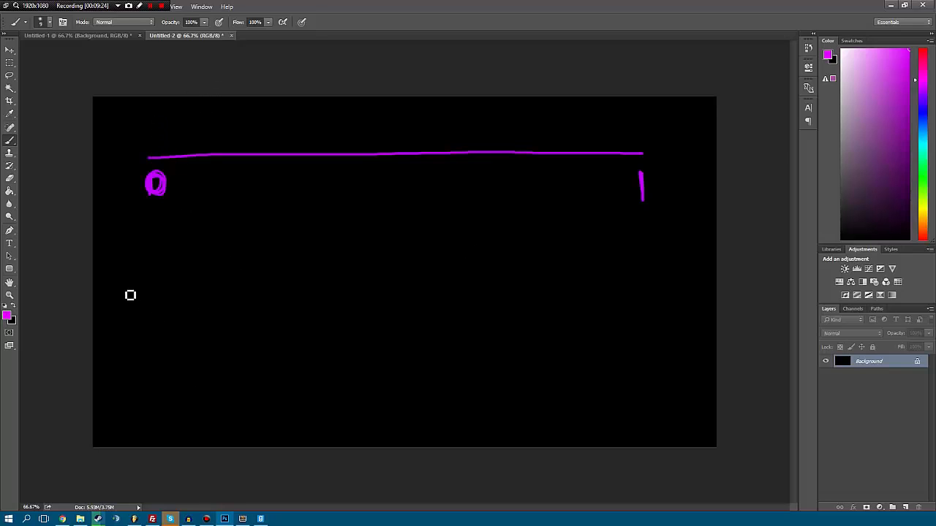
# Step: Handwrite the X, H and 100 labels around the pink 0–1 number line
pyautogui.moveTo(131, 300); pyautogui.dragTo(179, 299)
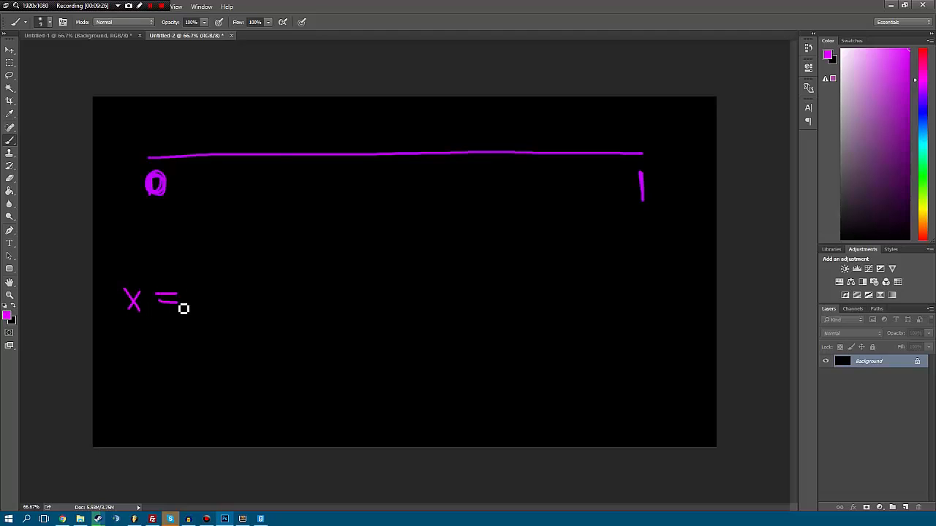
pyautogui.moveTo(187, 302); pyautogui.dragTo(227, 303)
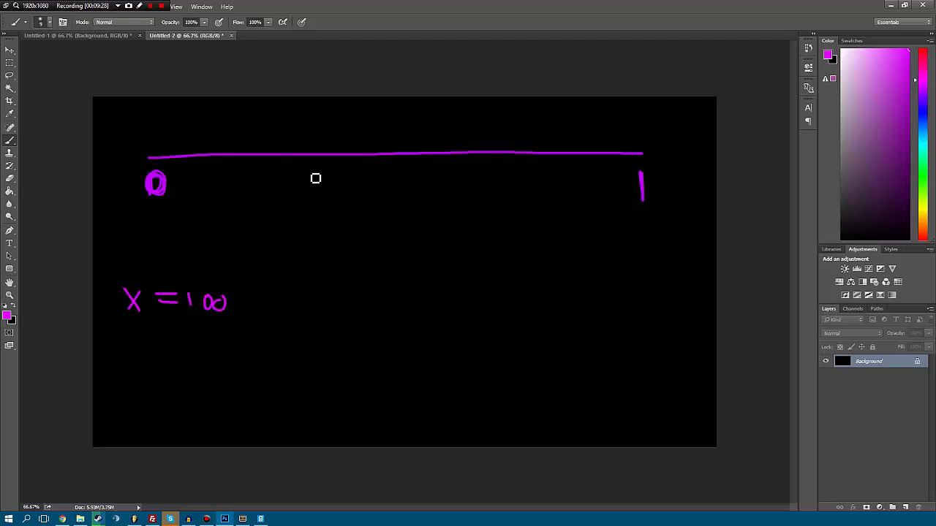
pyautogui.moveTo(150, 151)
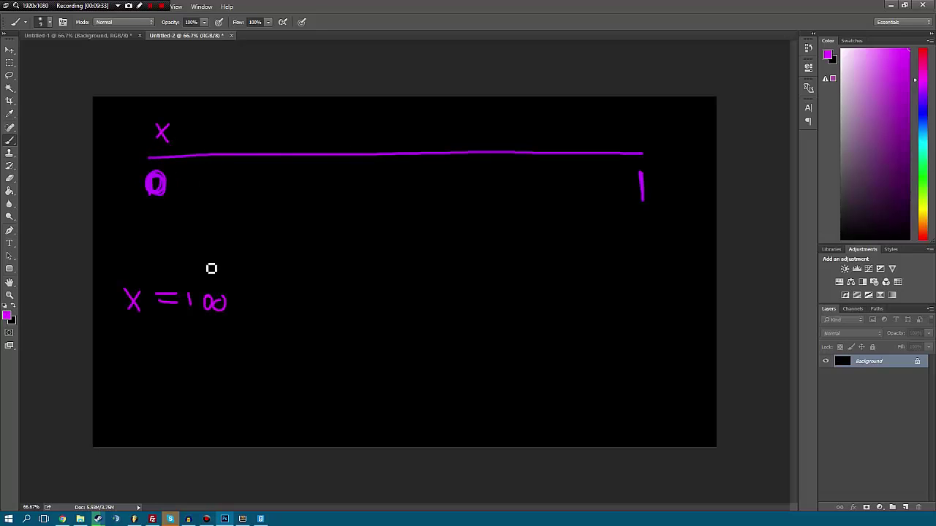
pyautogui.moveTo(642, 152)
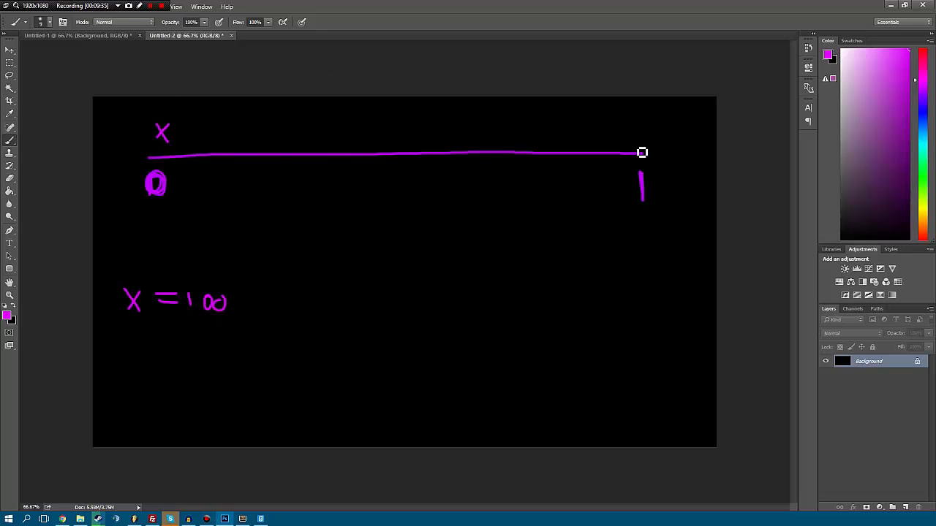
pyautogui.moveTo(620, 245); pyautogui.dragTo(620, 259)
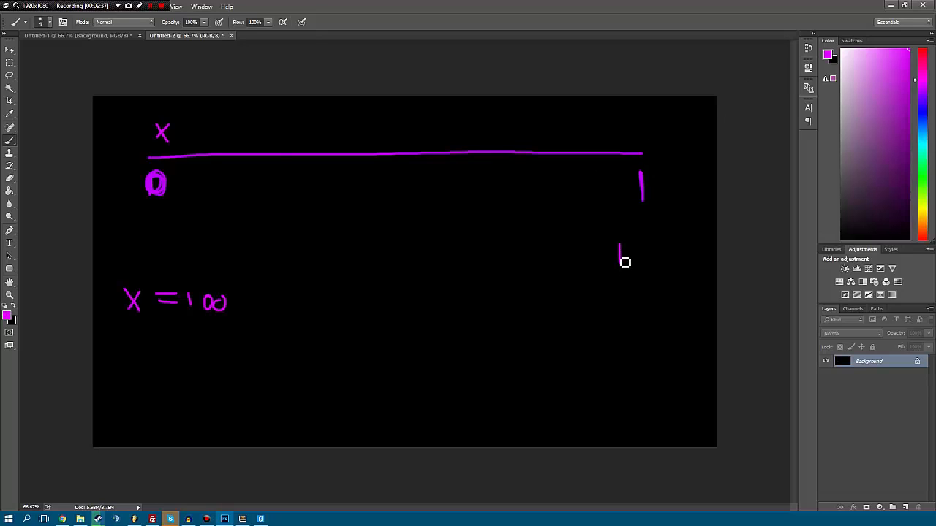
pyautogui.moveTo(618, 254); pyautogui.dragTo(634, 255)
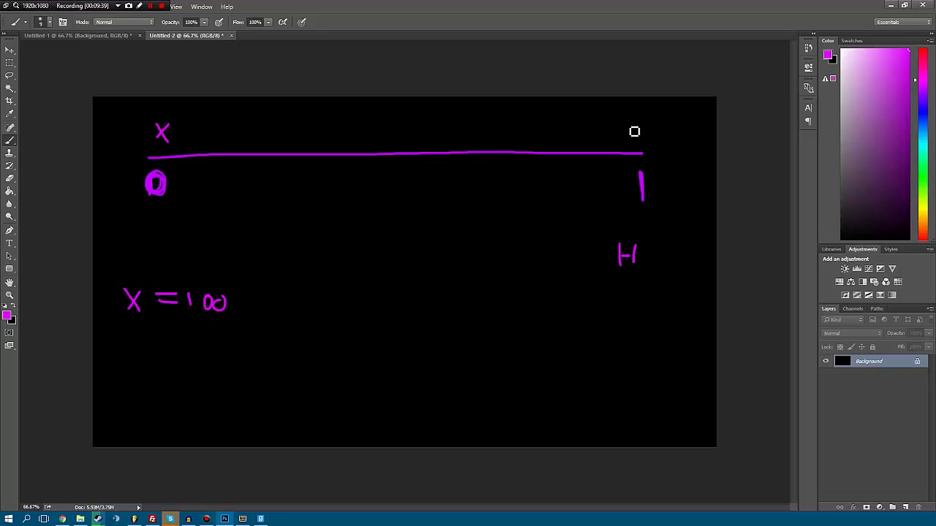
pyautogui.moveTo(626, 132); pyautogui.dragTo(658, 132)
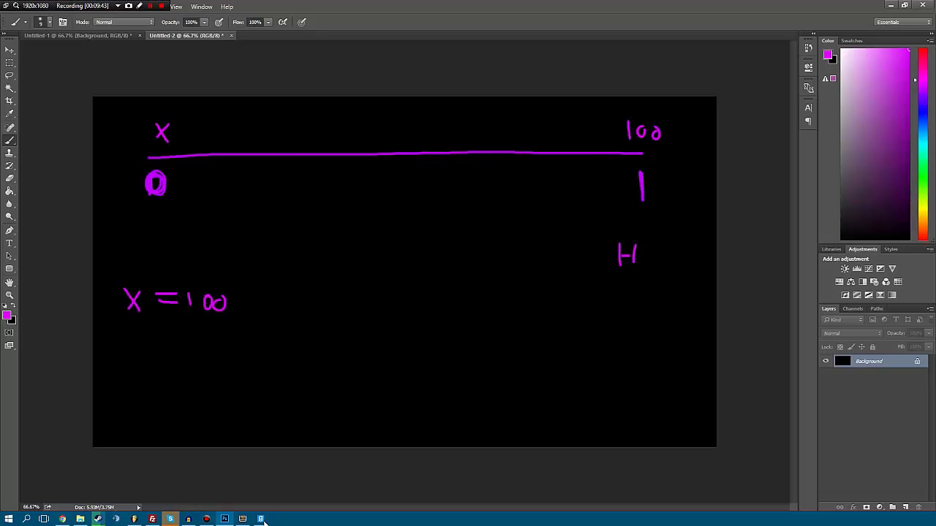
pyautogui.click(242, 519)
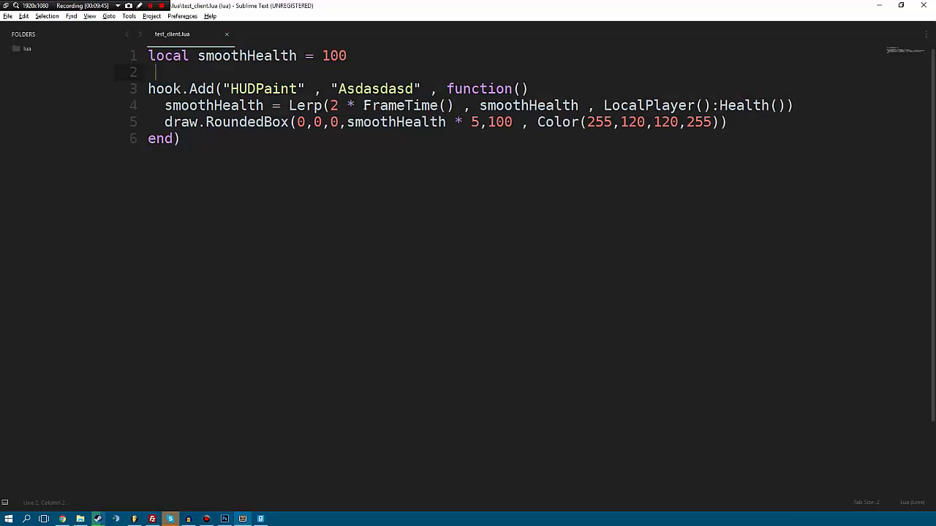
# Step: Brush-write V = 0.5 with an upward arrow to the middle, plus a note beneath H
pyautogui.click(337, 105)
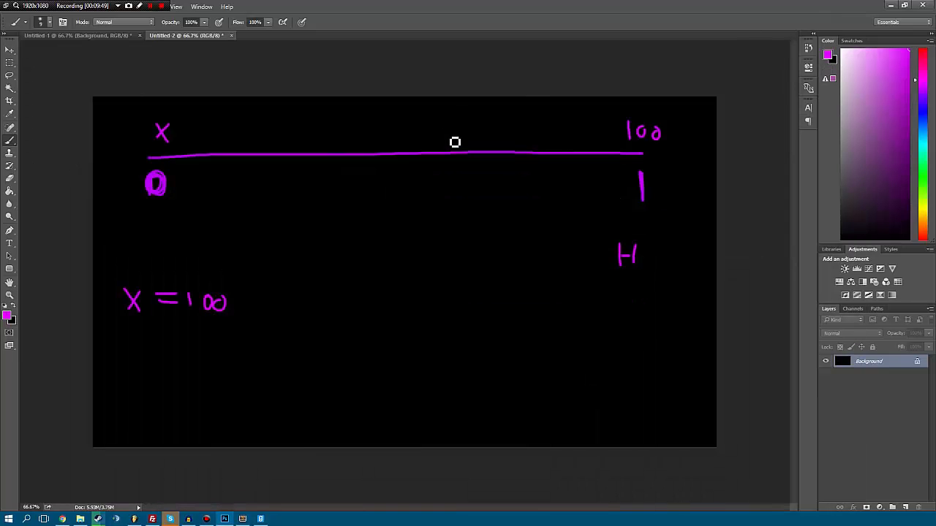
pyautogui.moveTo(215, 228)
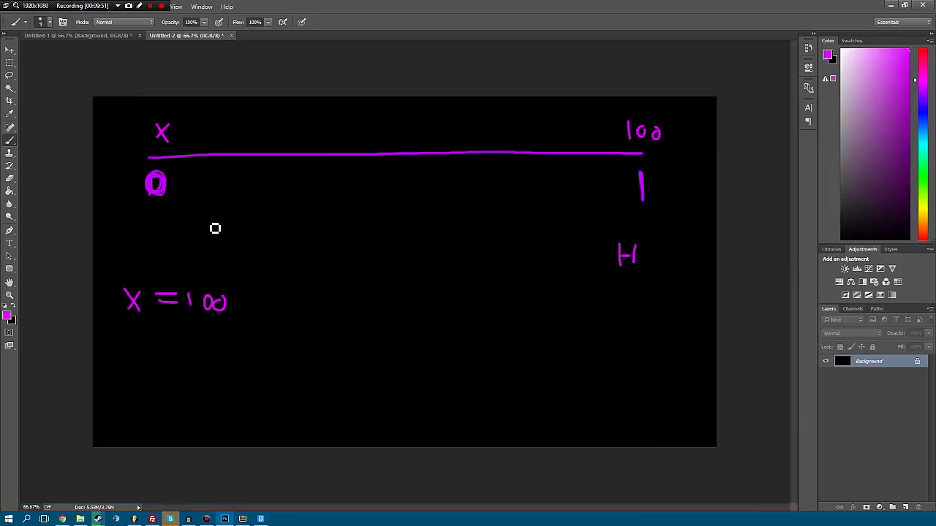
pyautogui.moveTo(191, 253)
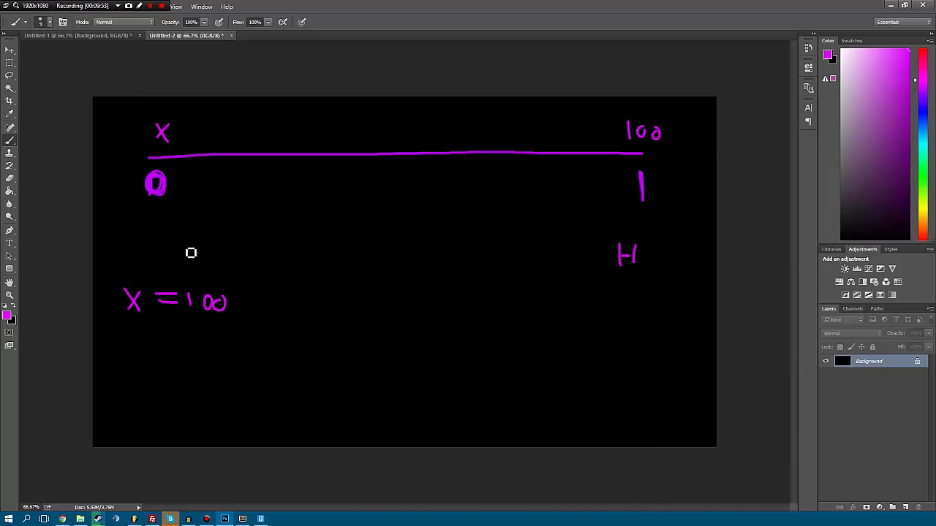
pyautogui.moveTo(363, 260); pyautogui.dragTo(382, 281)
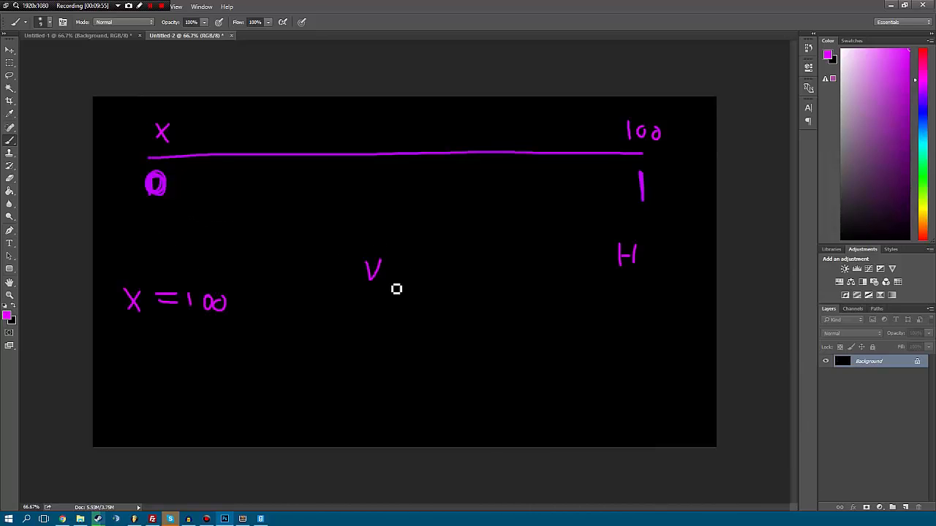
pyautogui.moveTo(392, 262); pyautogui.dragTo(405, 274)
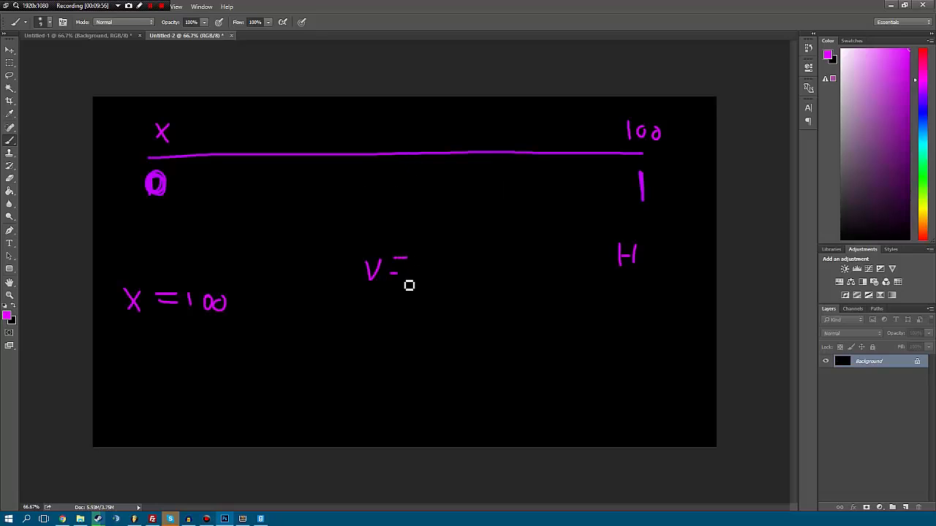
pyautogui.moveTo(413, 270); pyautogui.dragTo(468, 281)
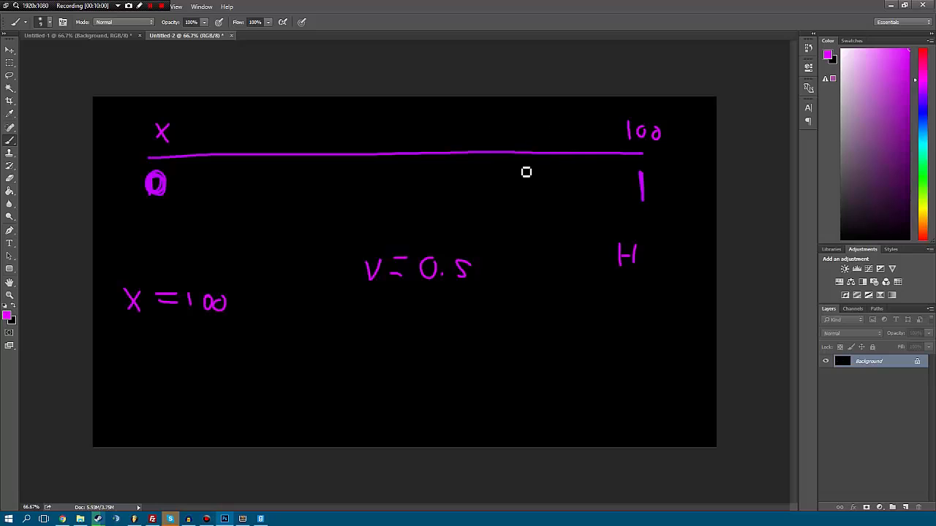
pyautogui.moveTo(168, 163)
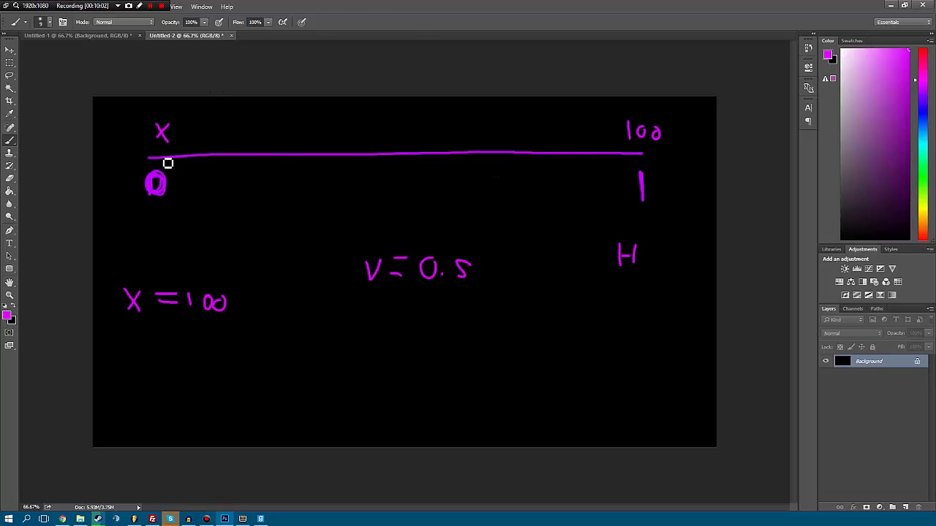
pyautogui.moveTo(411, 236)
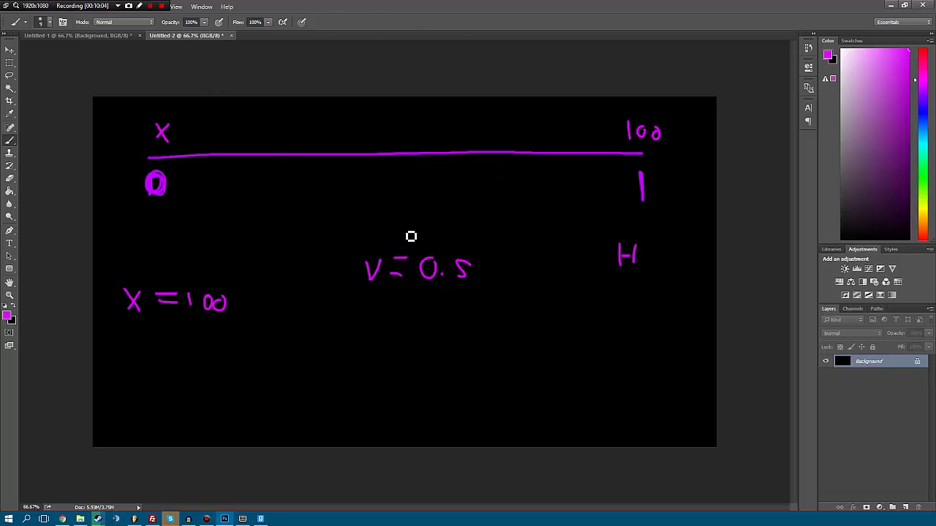
pyautogui.moveTo(411, 236); pyautogui.dragTo(403, 212)
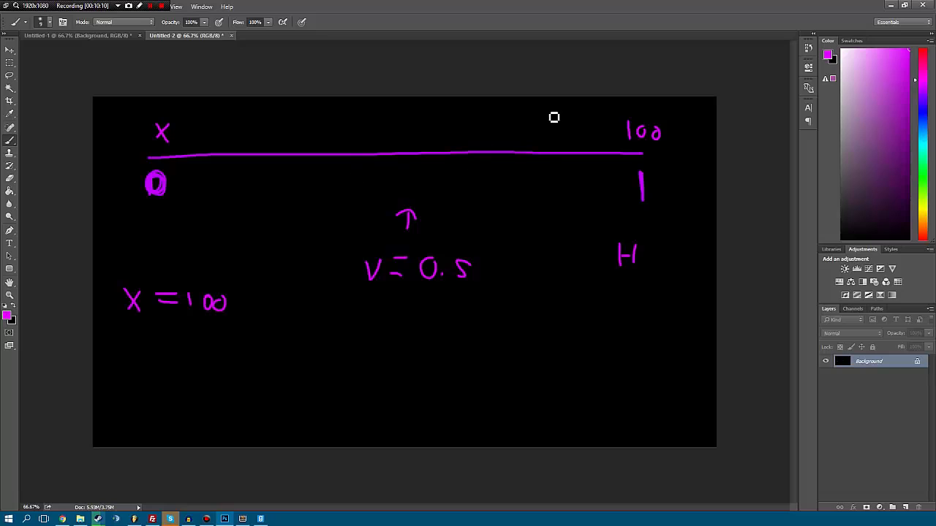
pyautogui.moveTo(465, 152)
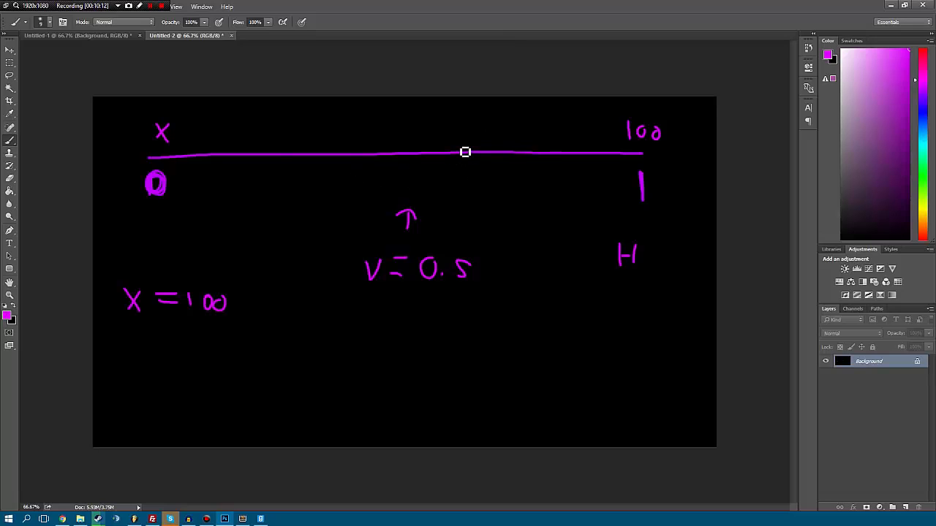
pyautogui.moveTo(642, 296); pyautogui.dragTo(629, 311)
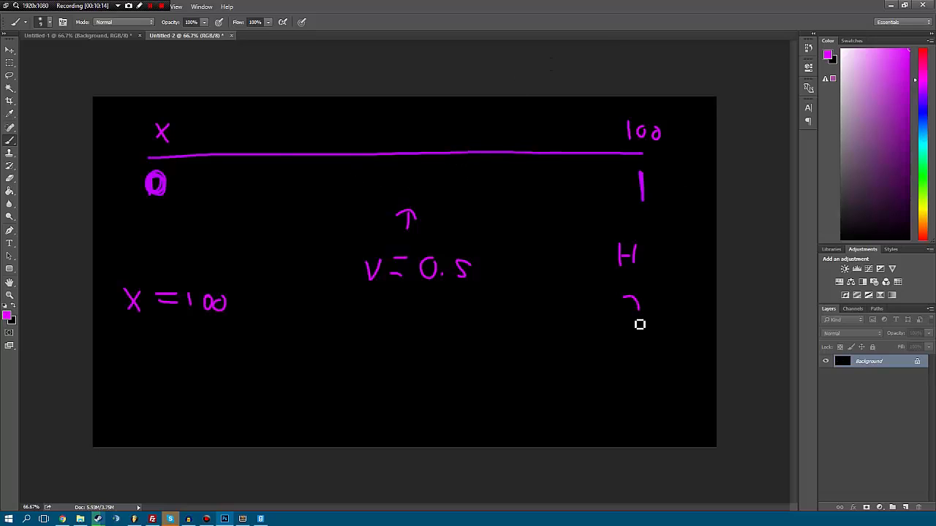
pyautogui.moveTo(625, 300); pyautogui.dragTo(636, 318)
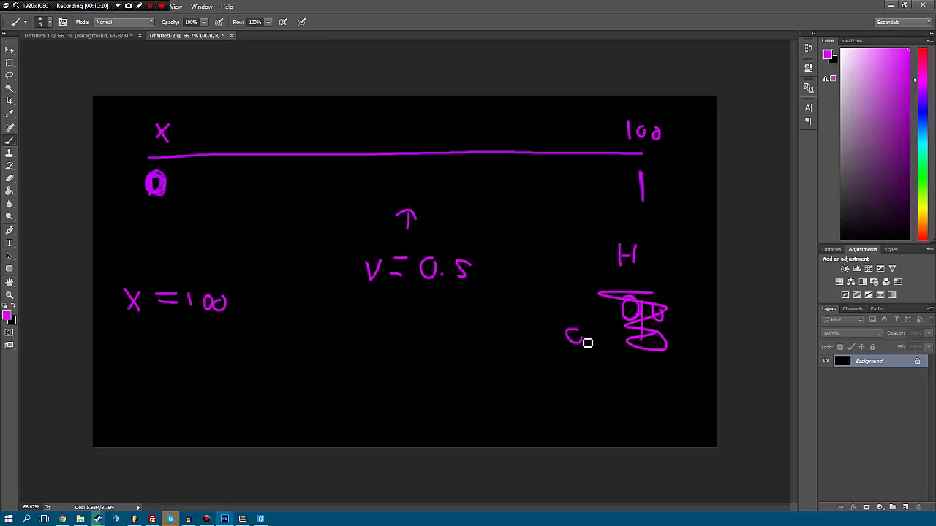
pyautogui.moveTo(207, 179)
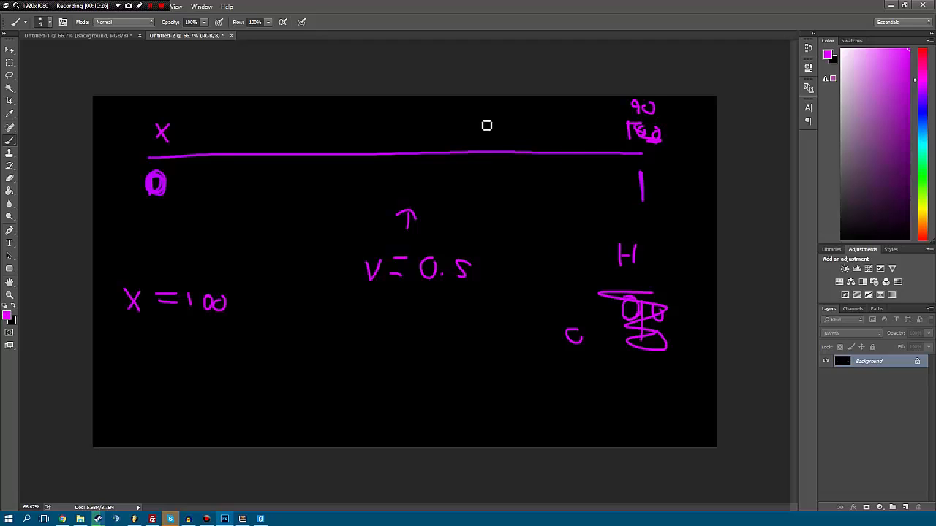
pyautogui.moveTo(398, 256)
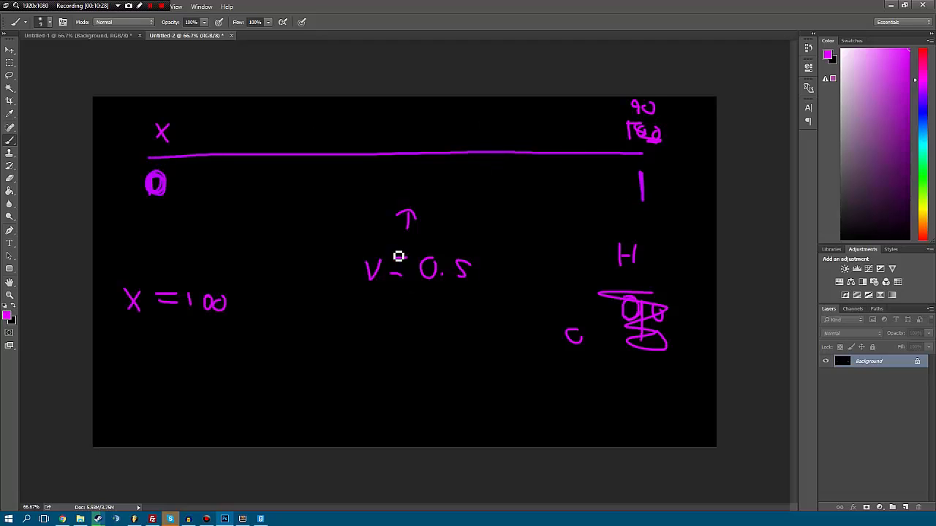
pyautogui.moveTo(163, 111)
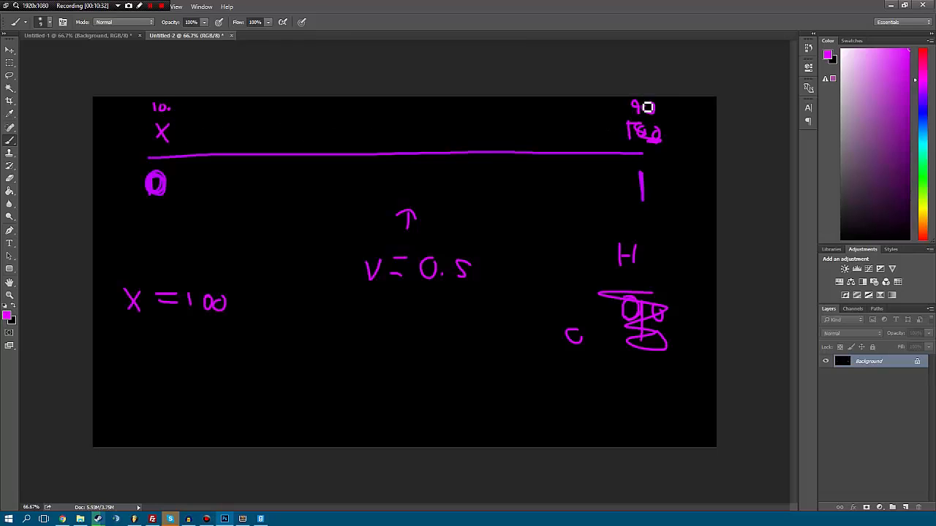
pyautogui.moveTo(417, 127)
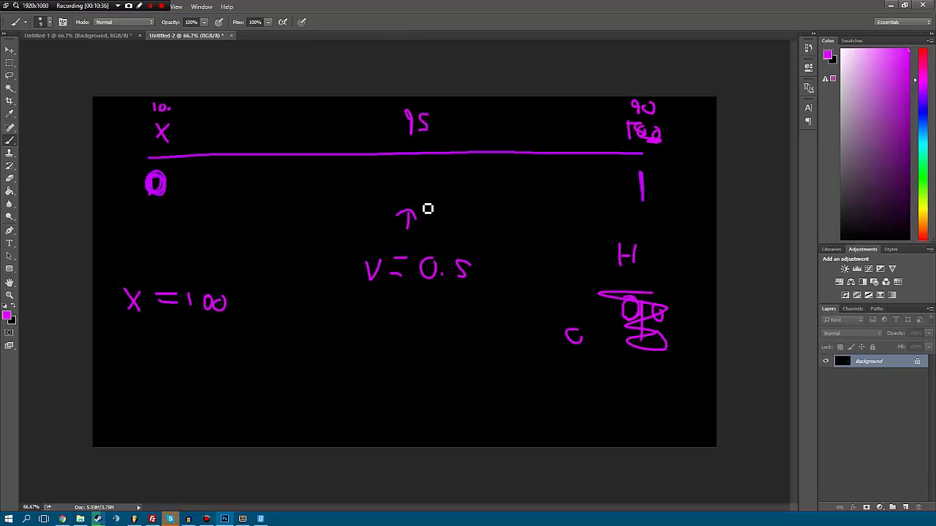
pyautogui.moveTo(139, 308)
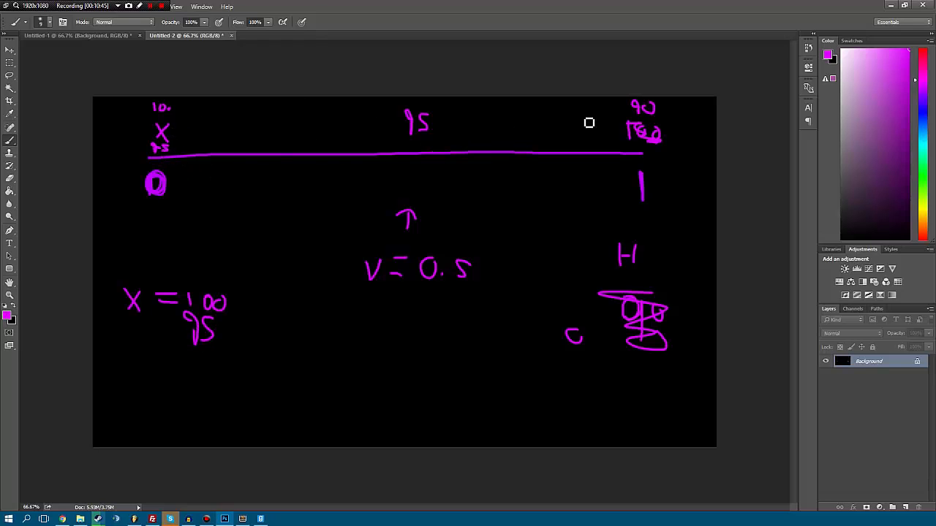
# Step: Write 9.25 under the 95 and draw two more arrows approaching the line's right end
pyautogui.moveTo(607, 117); pyautogui.dragTo(622, 121)
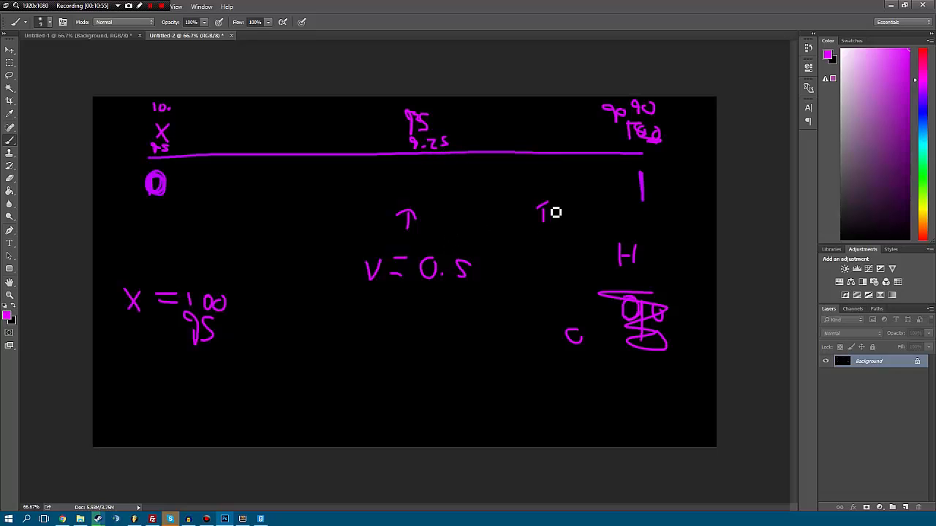
pyautogui.moveTo(544, 216); pyautogui.dragTo(603, 212)
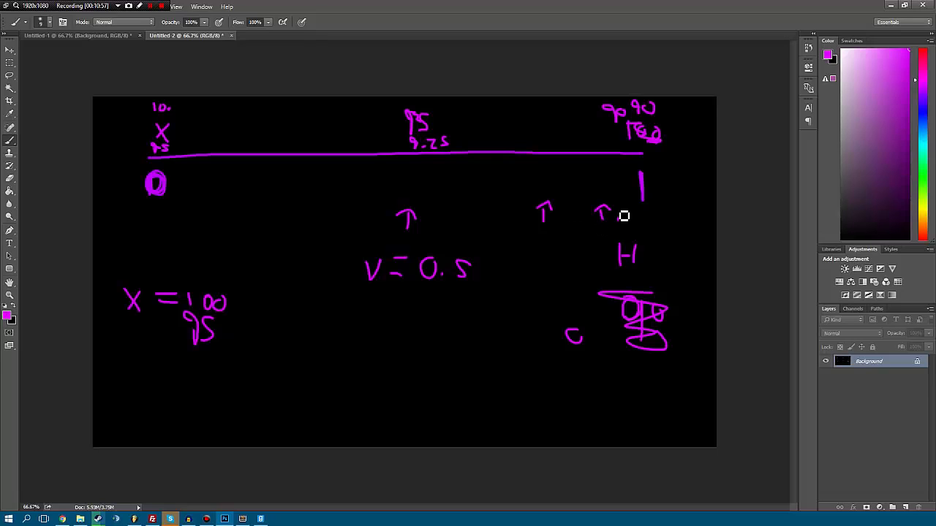
pyautogui.moveTo(603, 216); pyautogui.dragTo(643, 212)
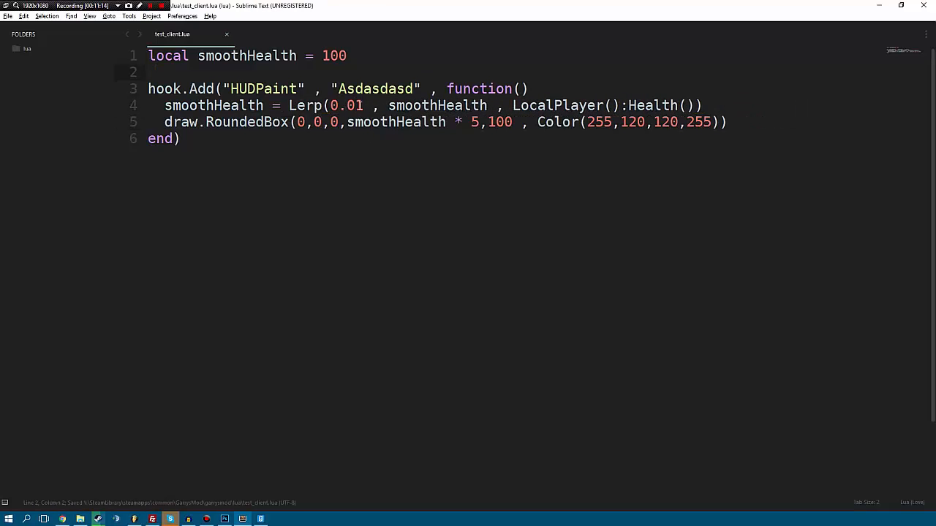
# Step: Highlight smoothHealth and the Lerp line using the 0.01 factor, then clear the highlight
pyautogui.doubleClick(214, 105)
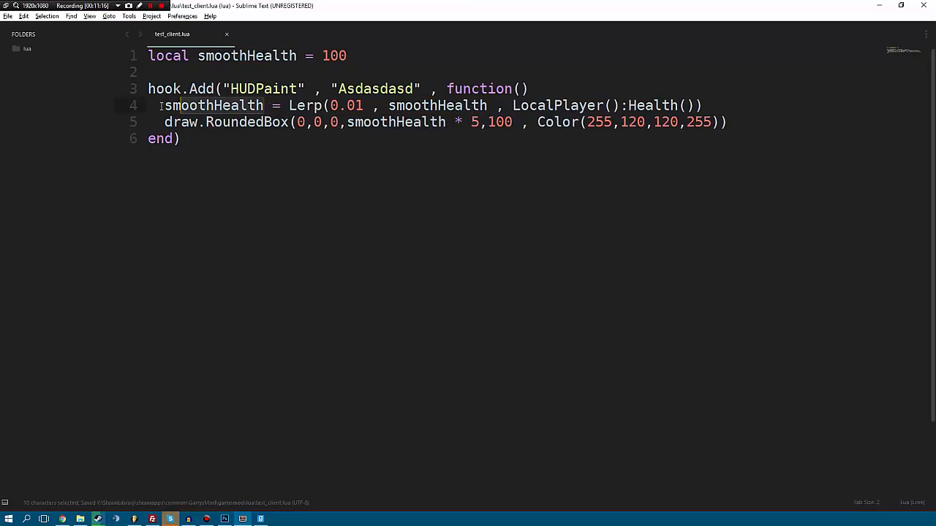
pyautogui.doubleClick(214, 105)
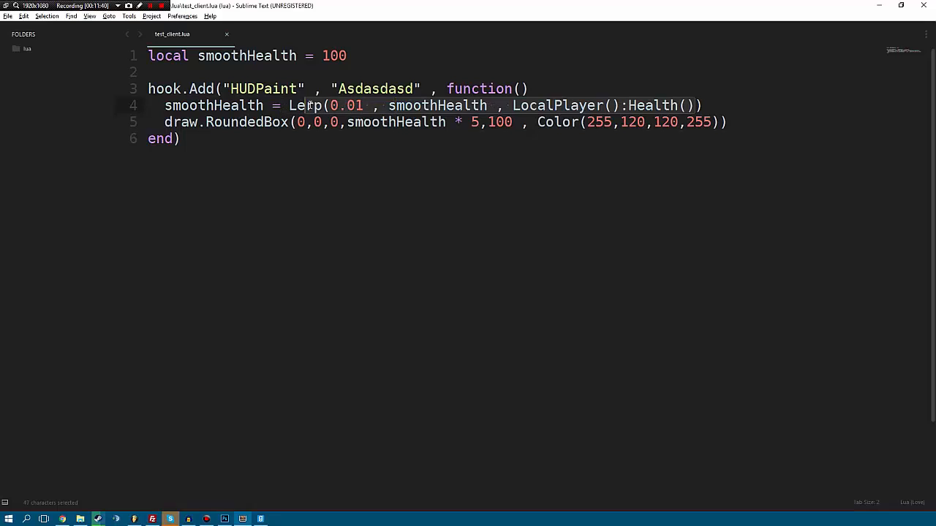
pyautogui.click(422, 72)
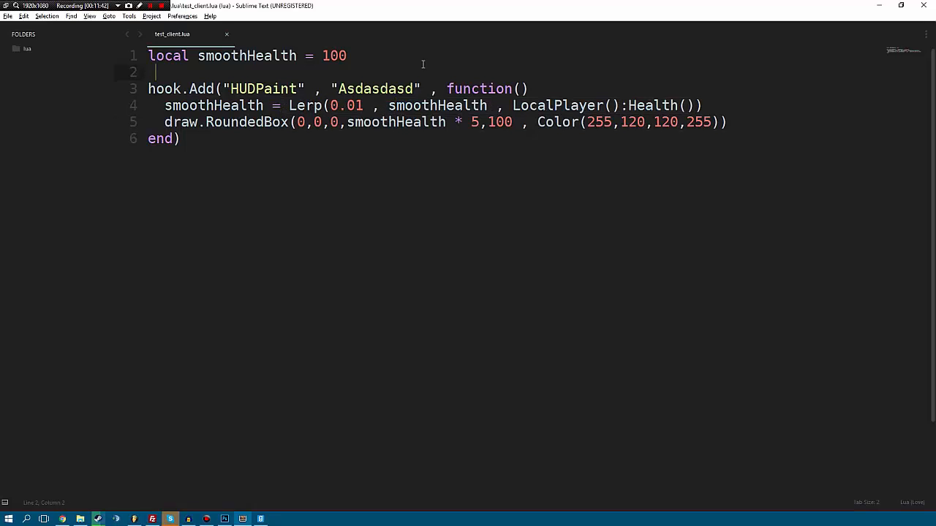
pyautogui.moveTo(429, 46)
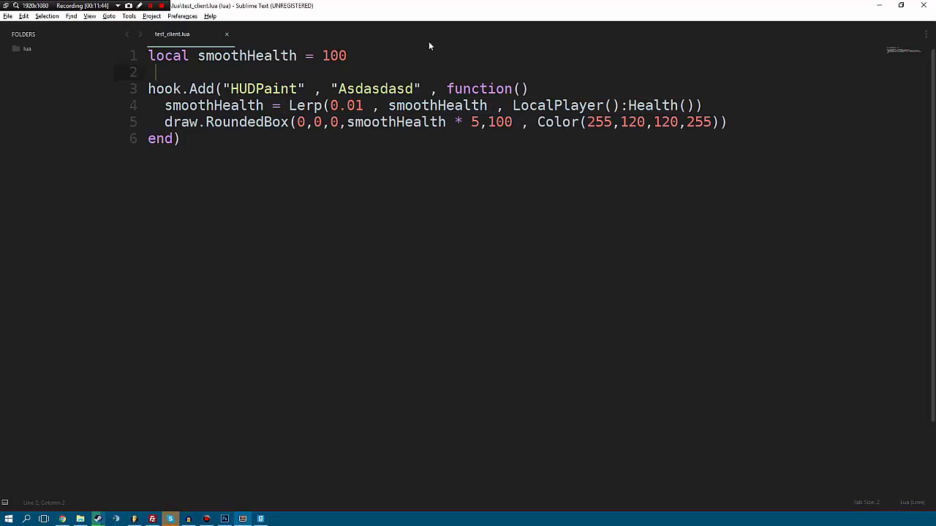